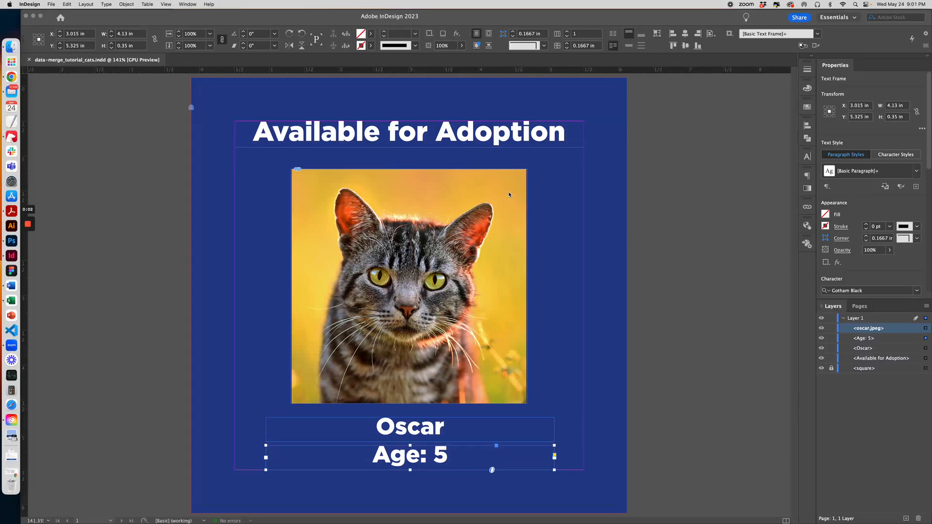
mouse_move(482, 206)
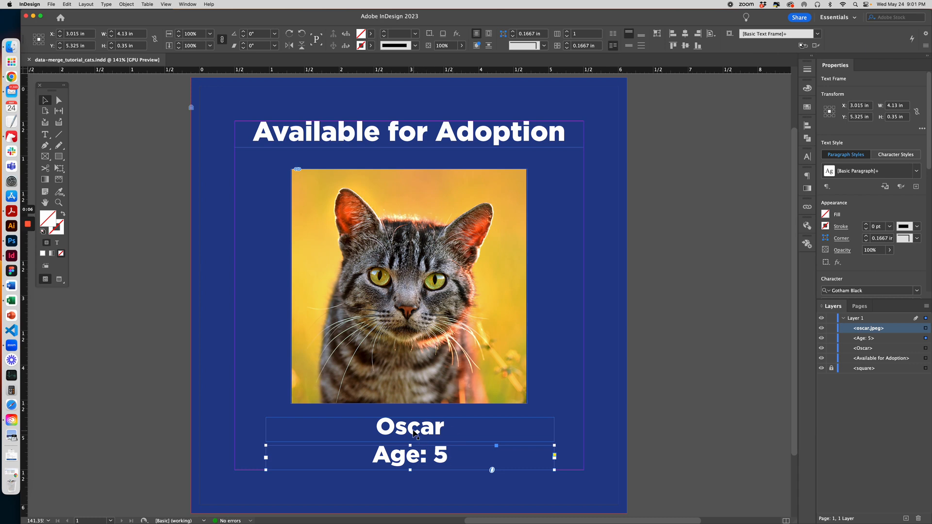
mouse_move(749, 327)
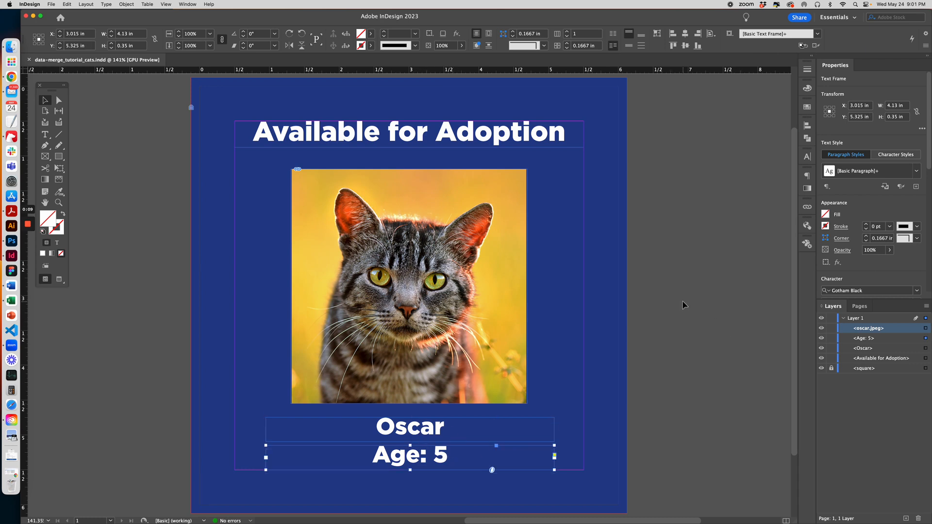
mouse_move(20, 173)
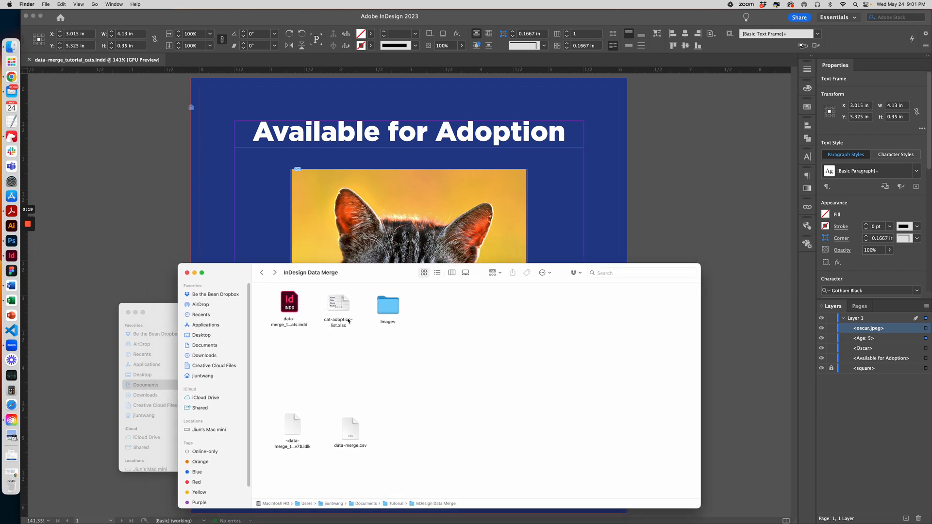
Open cat-adoption-list.xlsx and browse the Images folder, checking nala.jpeg.
double_click(337, 302)
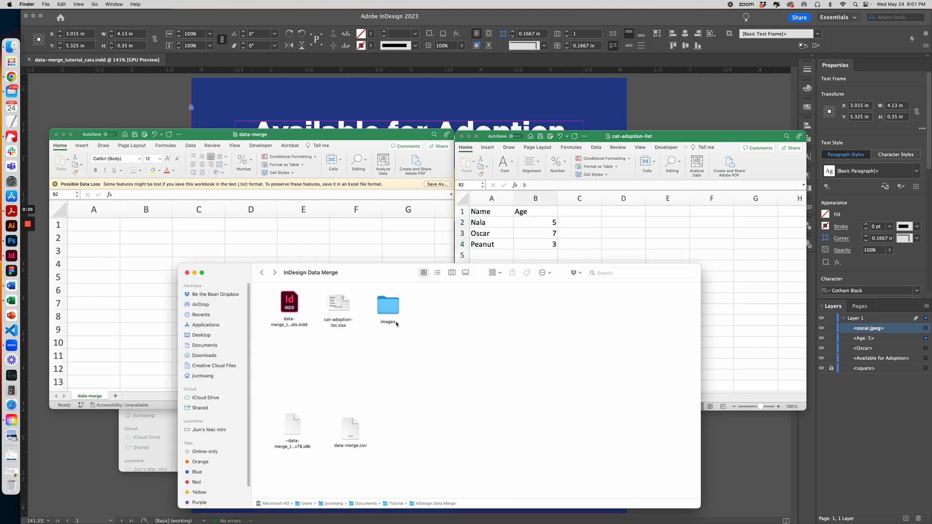
double_click(387, 302)
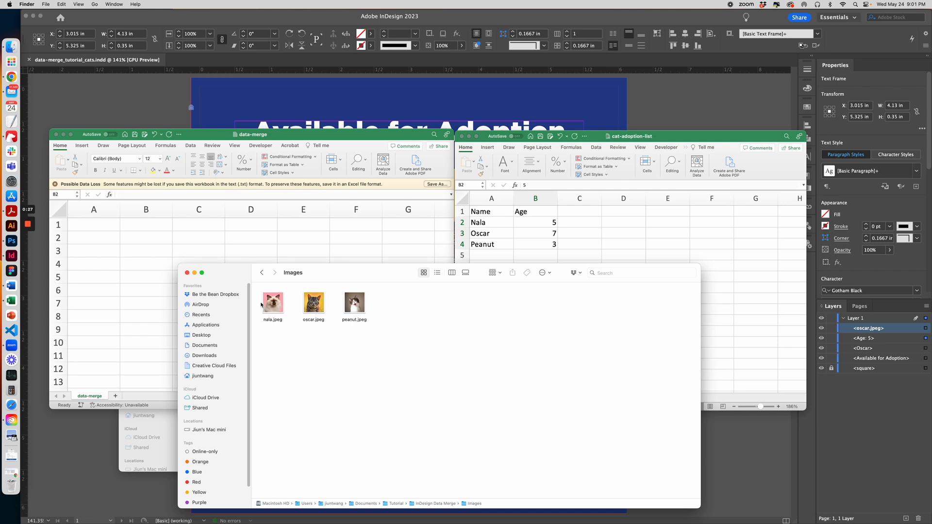
left_click(272, 303)
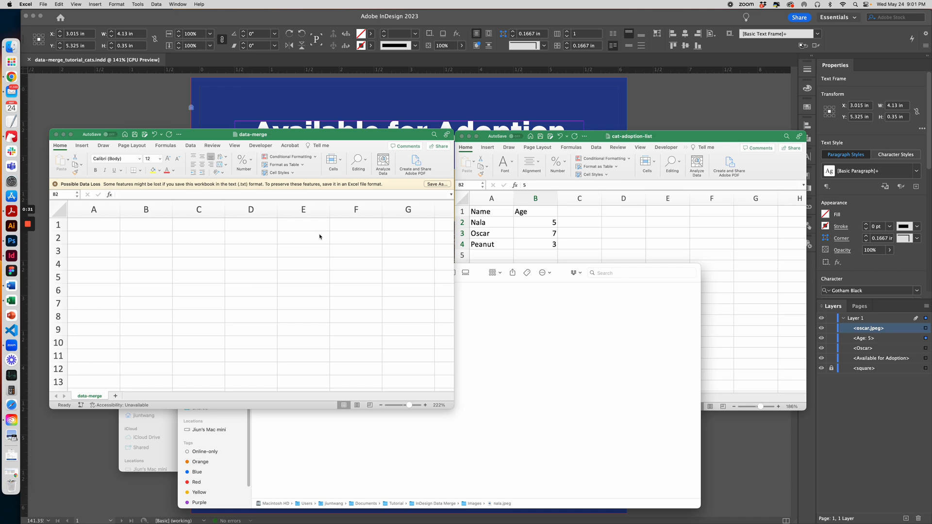
left_click(93, 224)
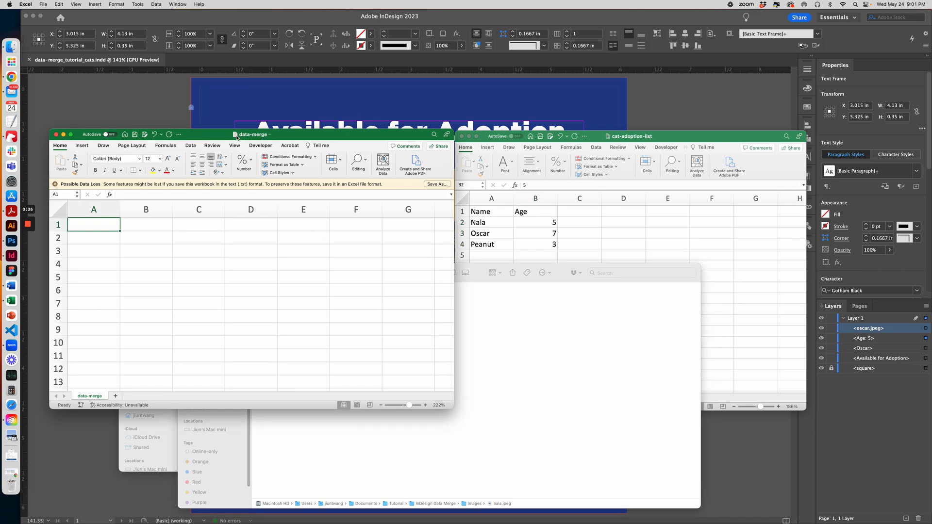
mouse_move(333, 314)
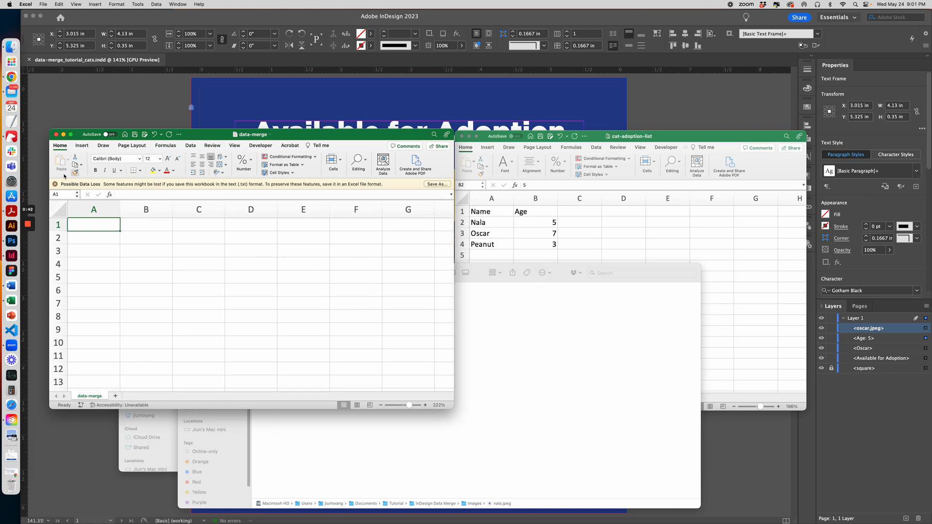
left_click(93, 198)
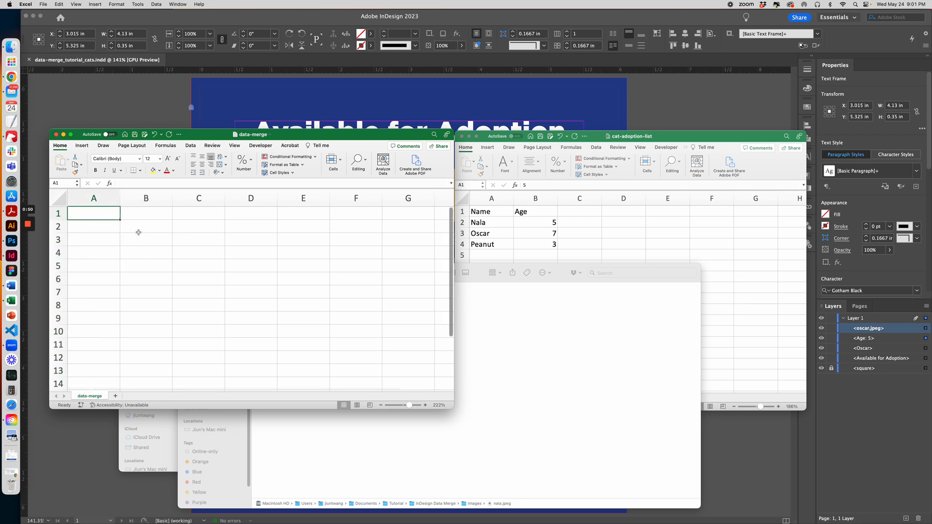
type("Name")
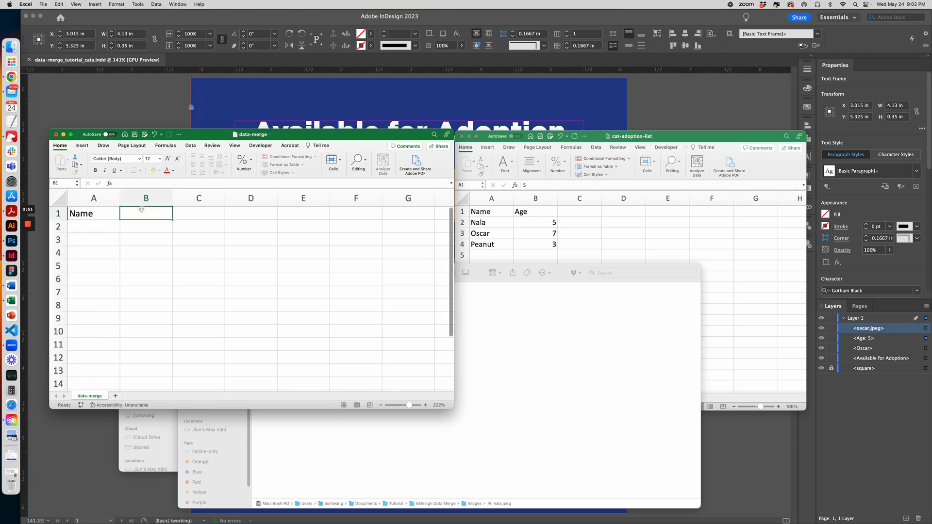
type("Age")
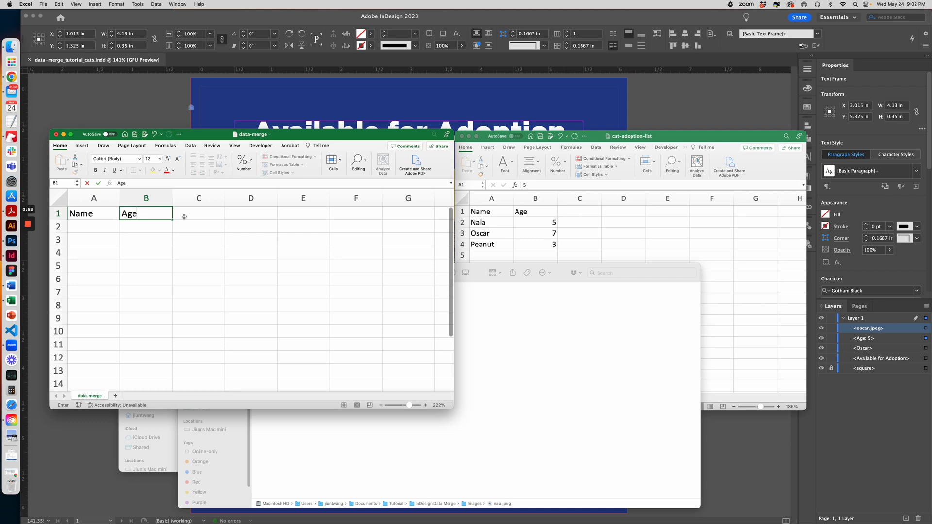
left_click(198, 214)
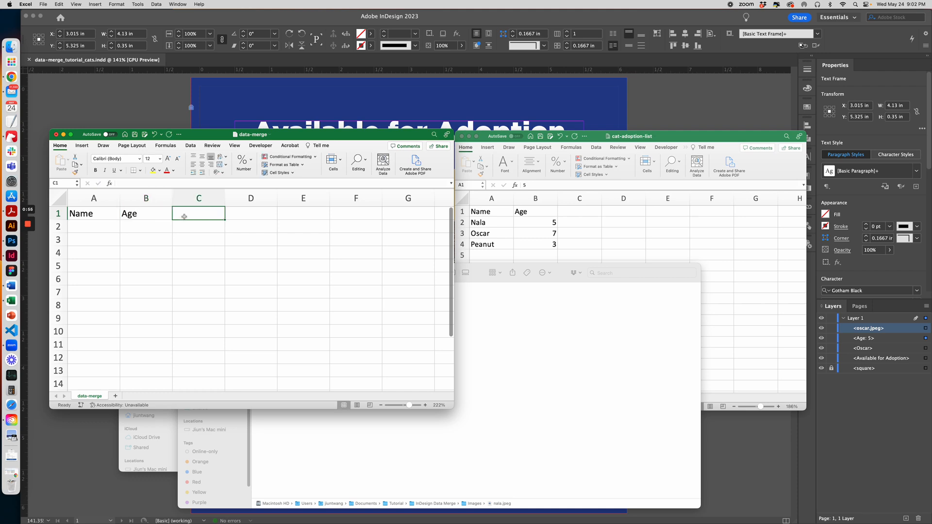
left_click(198, 213)
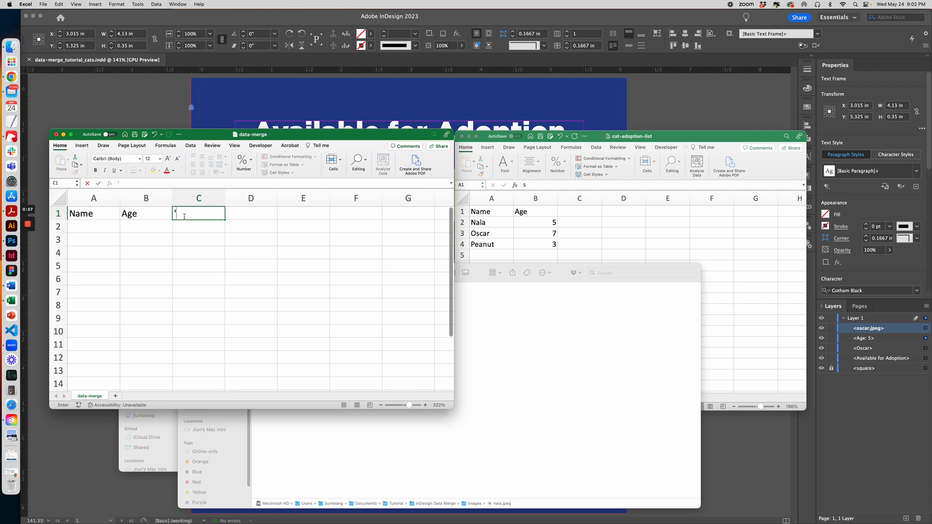
type("@")
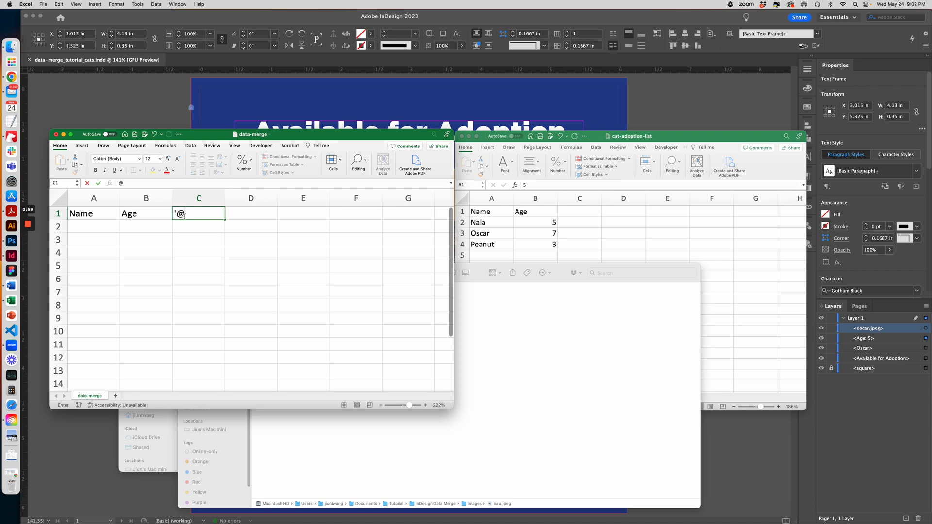
type("imag")
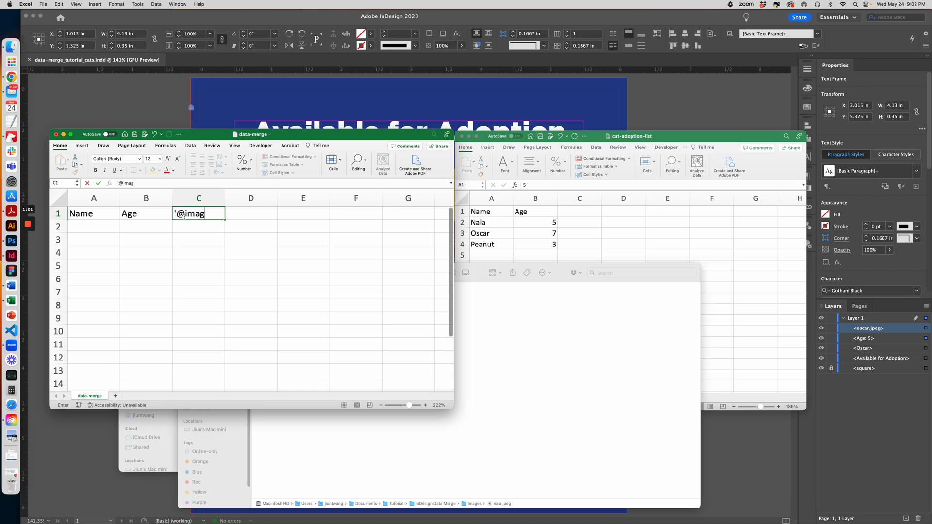
type("e")
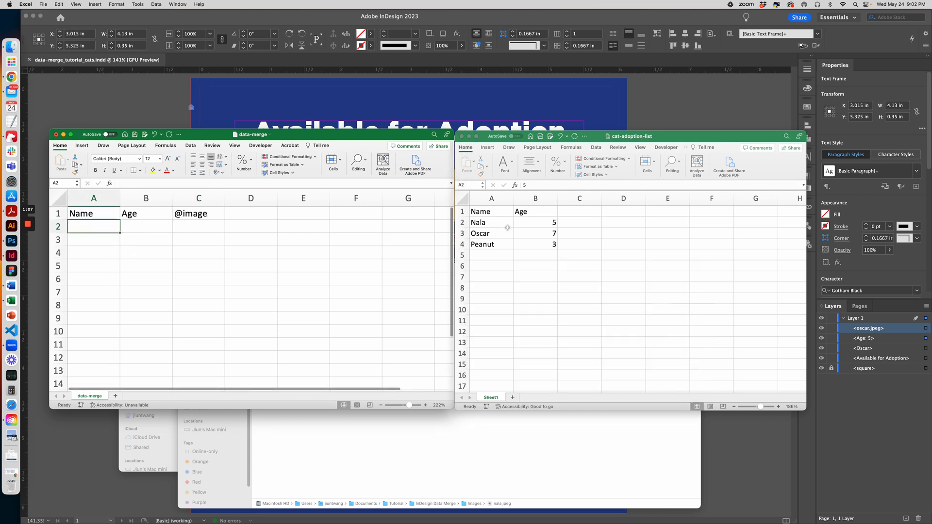
Select the three cats' names and ages in the cat adoption list for copying.
left_click(491, 222)
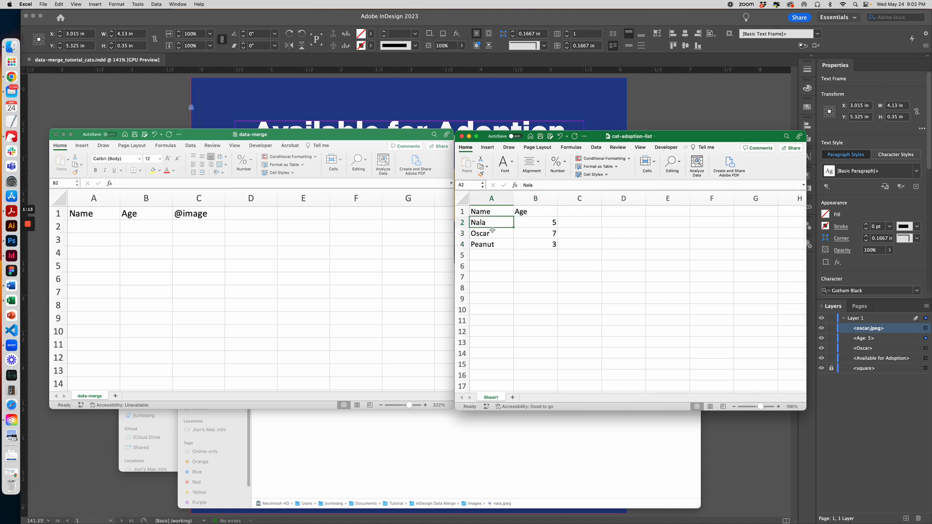
left_click_drag(492, 221, 535, 244)
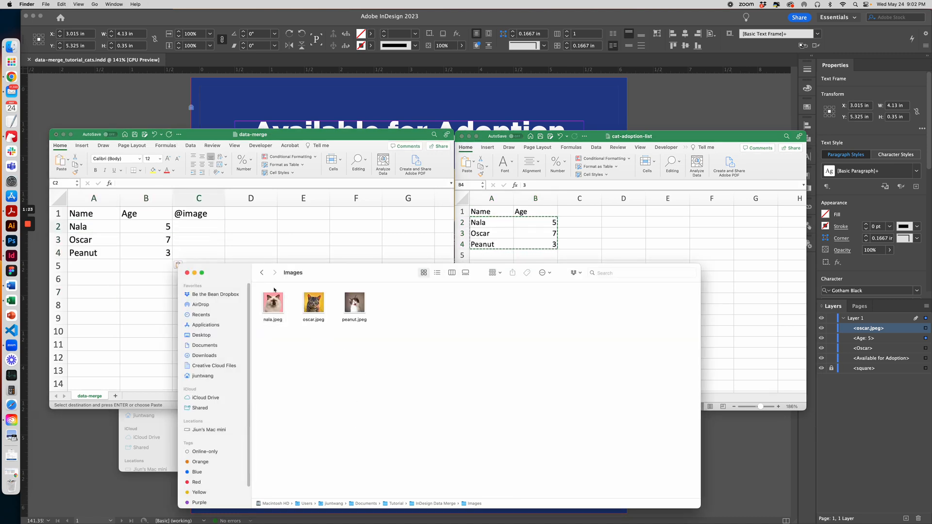
Copy nala.jpeg, oscar.jpeg and peanut.jpeg from the Images folder and target cell D2 in Excel.
right_click(344, 340)
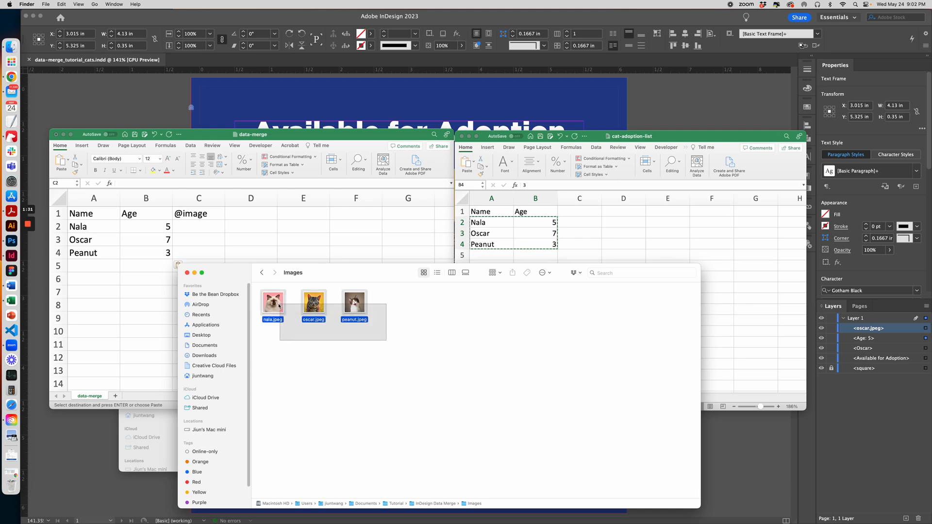
left_click(354, 303)
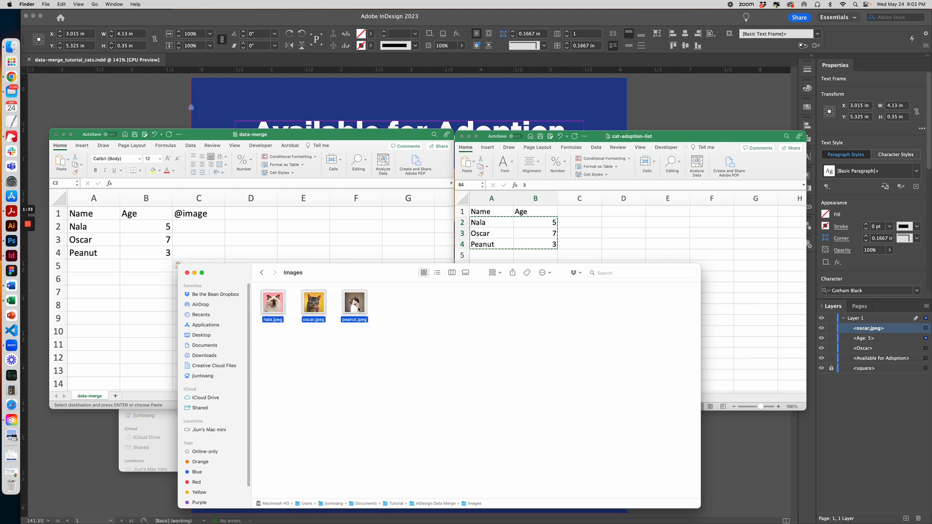
right_click(353, 304)
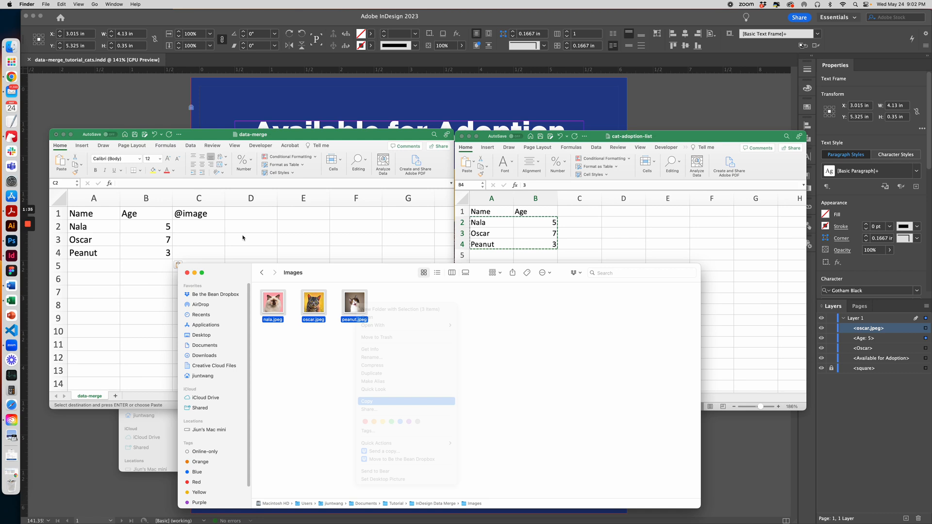
right_click(249, 226)
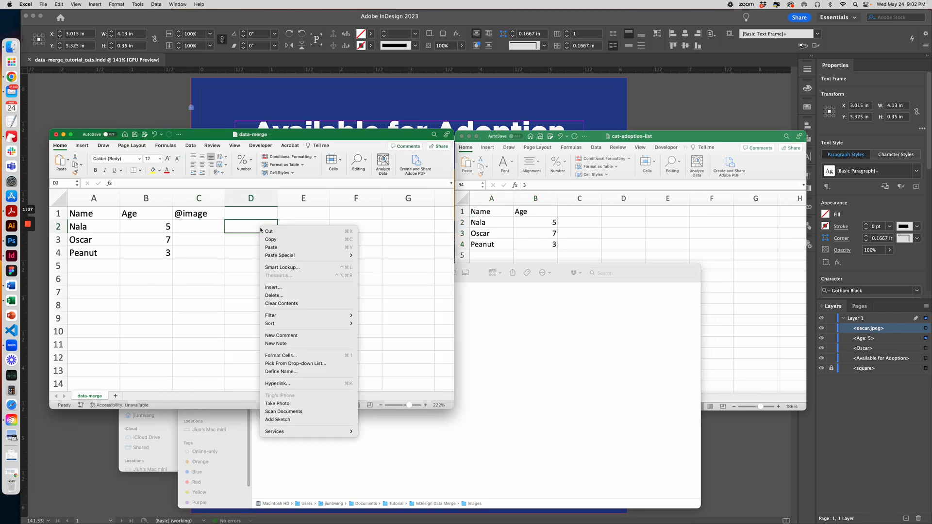
Paste the photo file names and build joined /Images/ paths for all three cats with a formula.
left_click(271, 247)
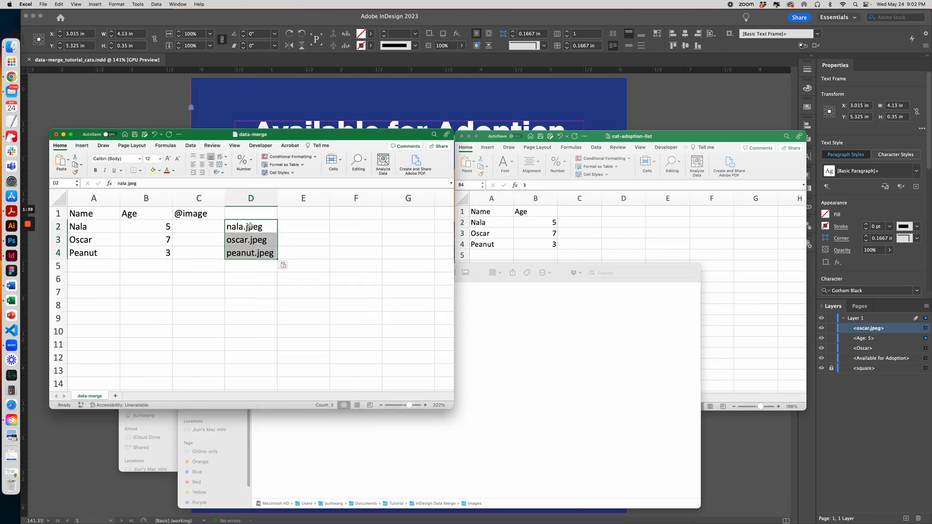
left_click(303, 226)
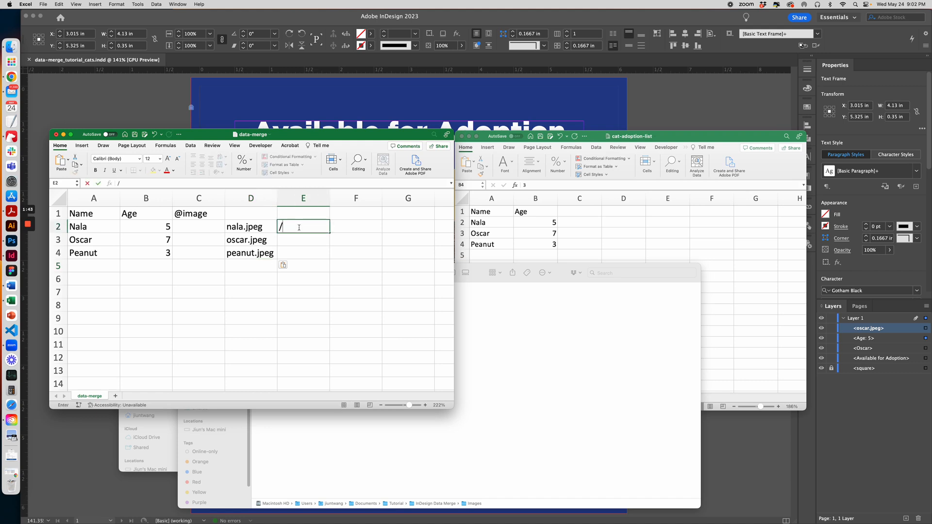
type("I")
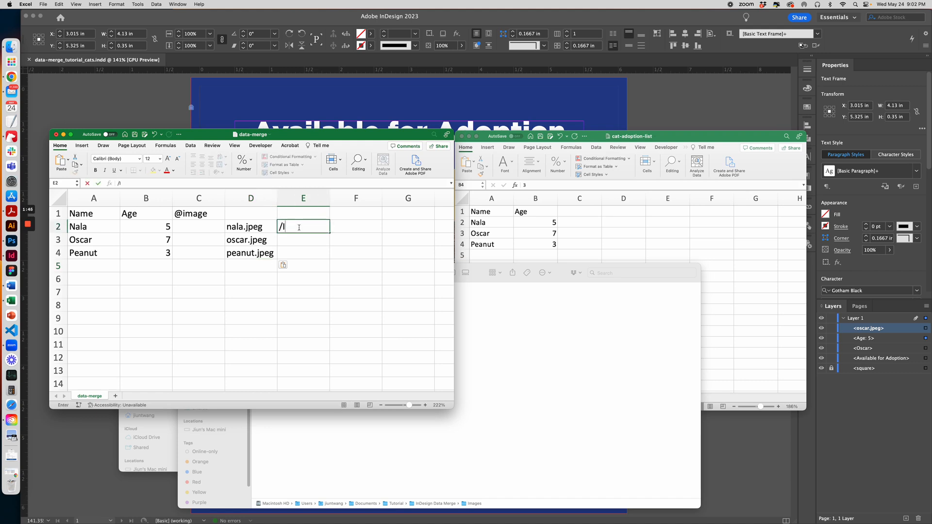
left_click(388, 301)
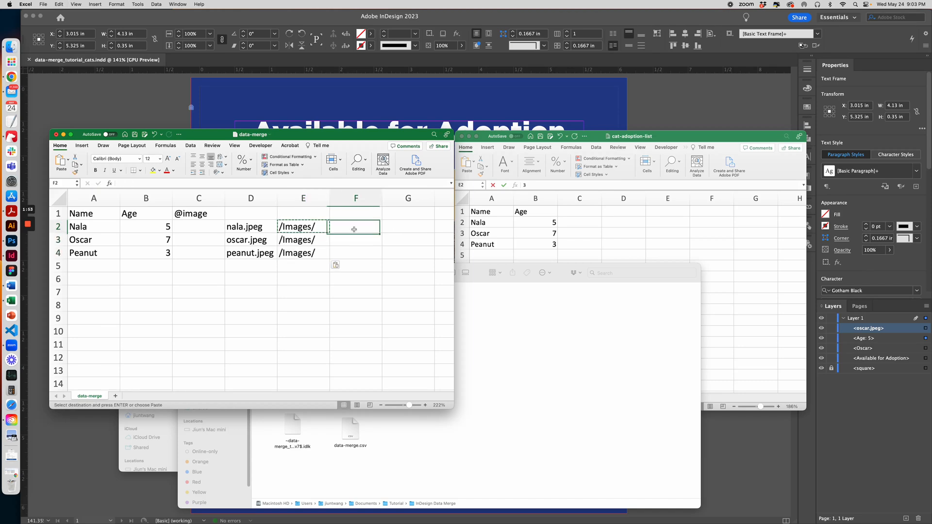
type("=E2&D2")
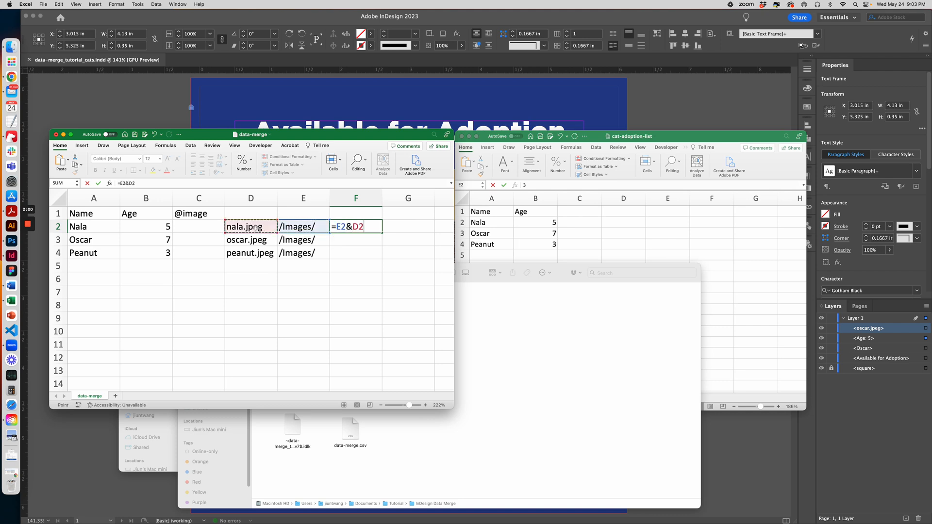
key("Return")
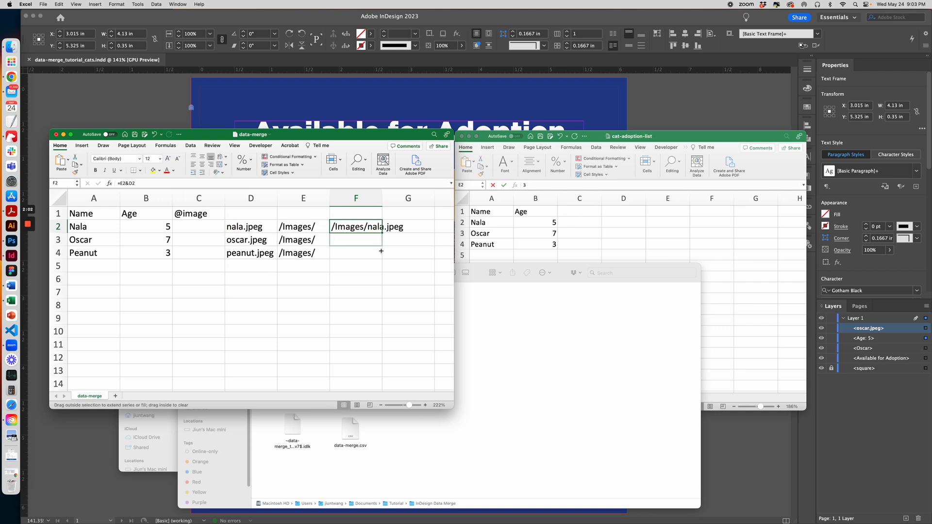
left_click_drag(381, 232, 380, 253)
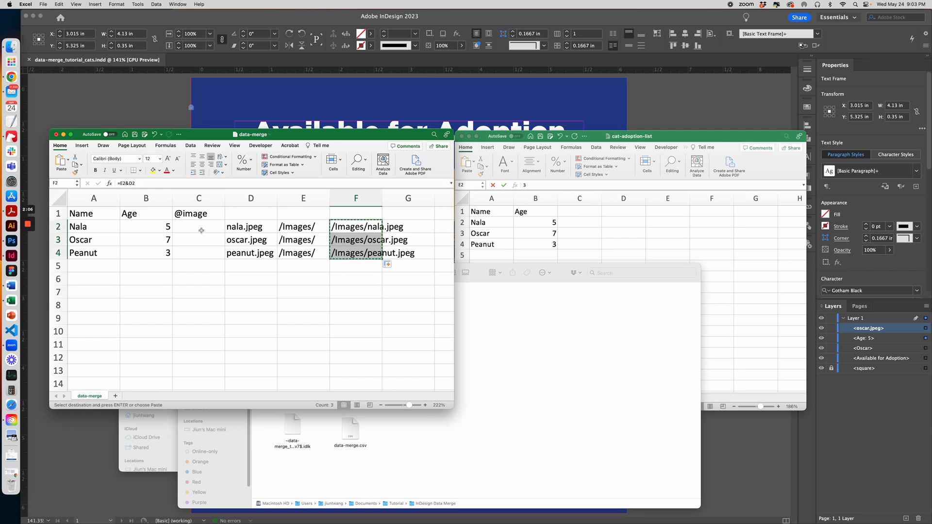
left_click(198, 227)
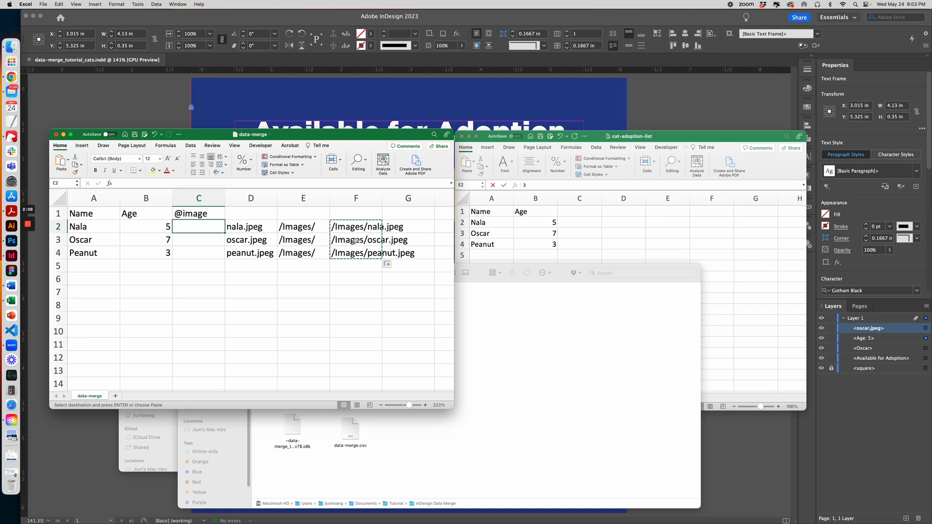
right_click(198, 226)
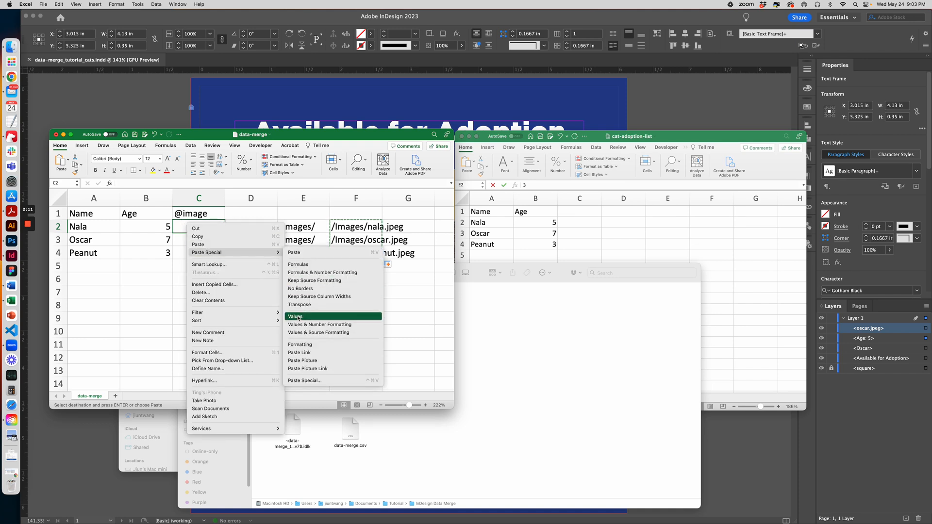
left_click(295, 317)
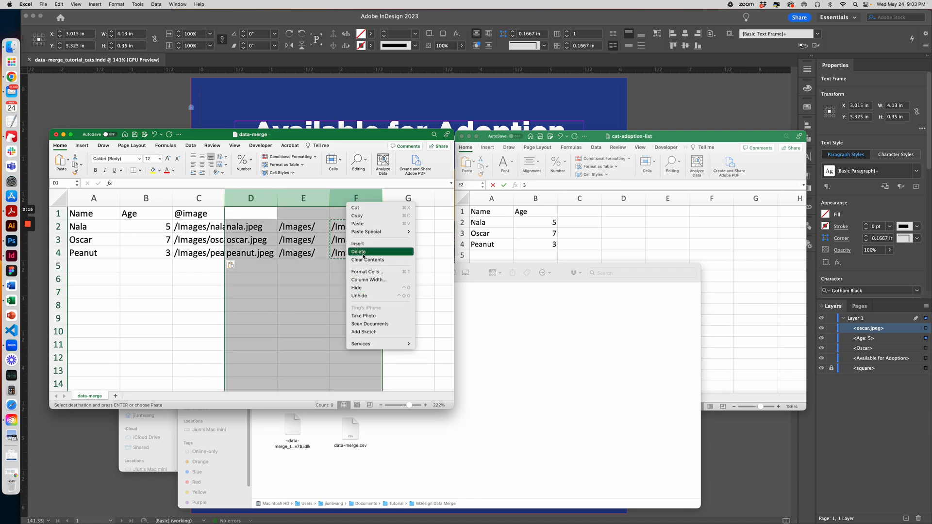
left_click(359, 252)
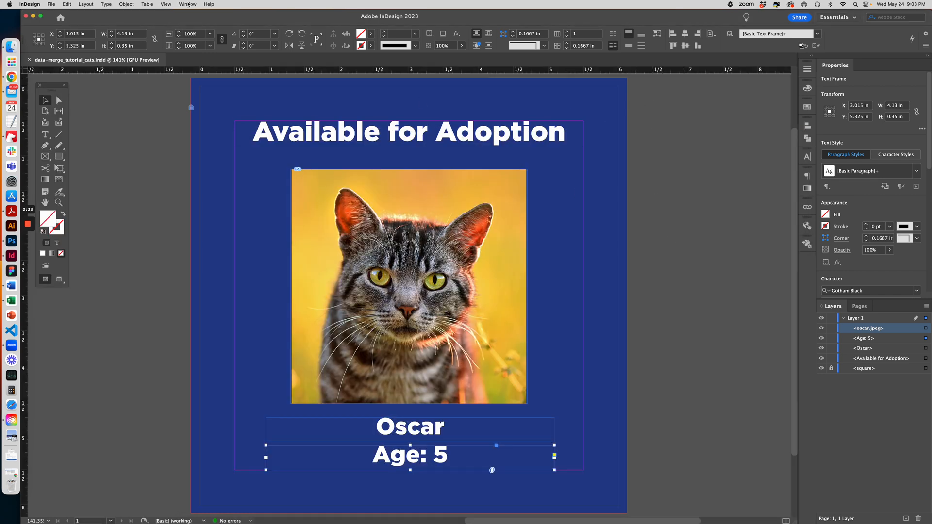
Show the Data Merge panel and load data-merge.csv as its data source.
left_click(187, 4)
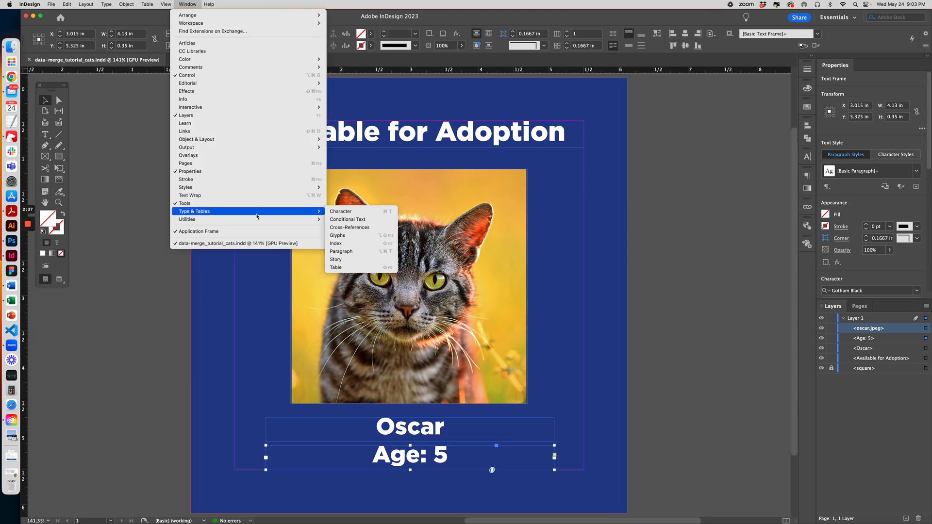
mouse_move(186, 220)
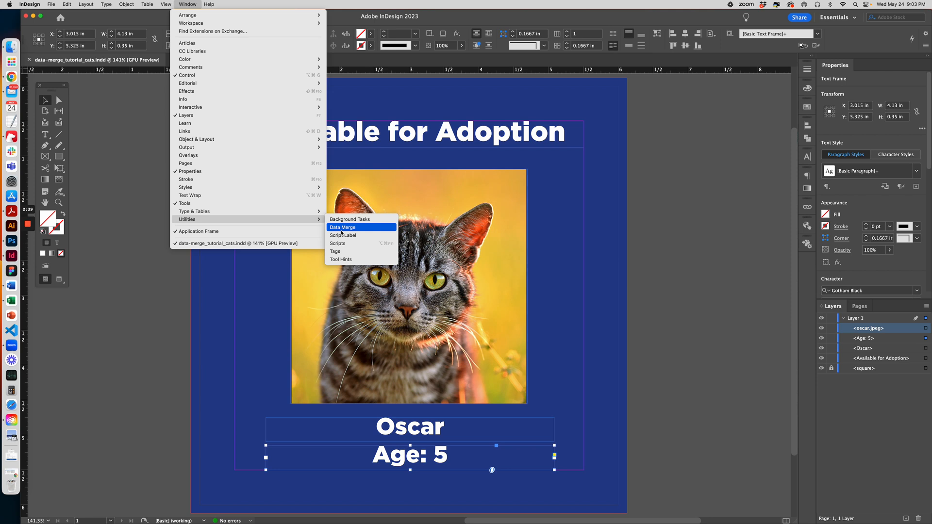
left_click(343, 227)
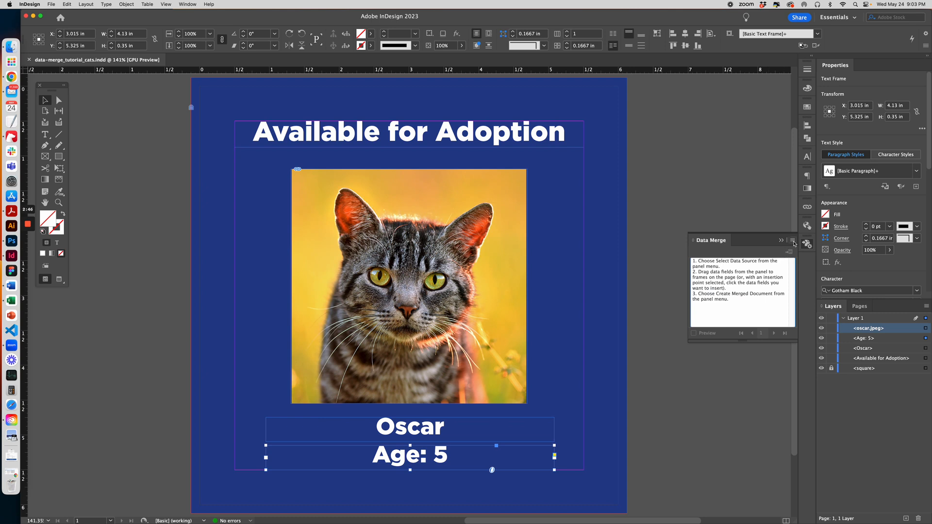
left_click(793, 240)
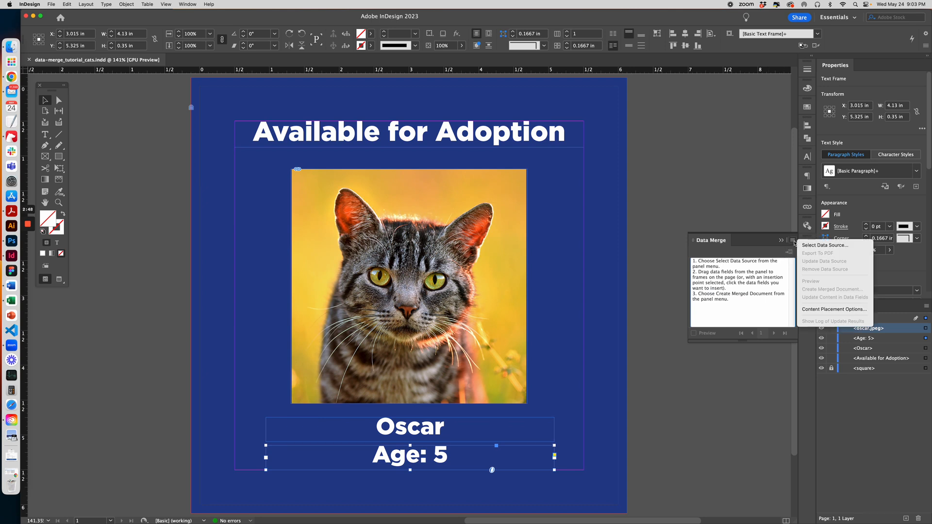
mouse_move(833, 245)
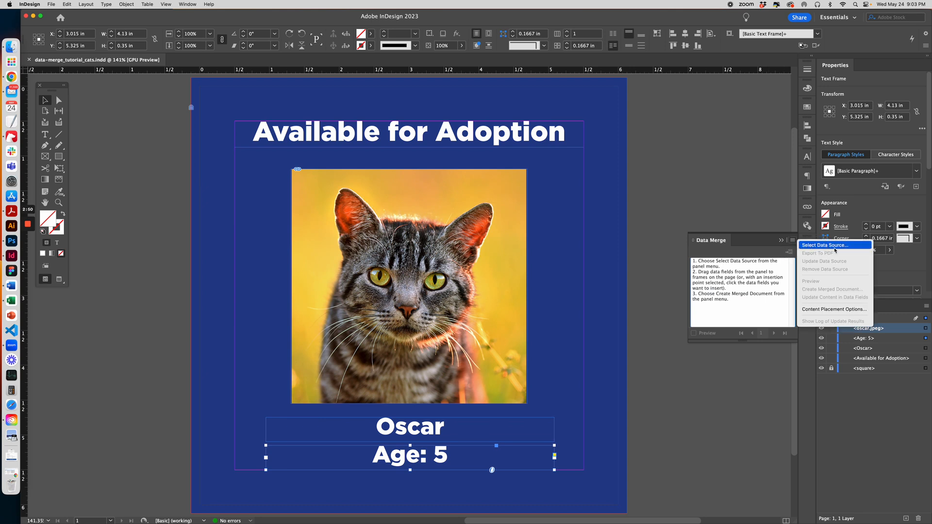
left_click(824, 245)
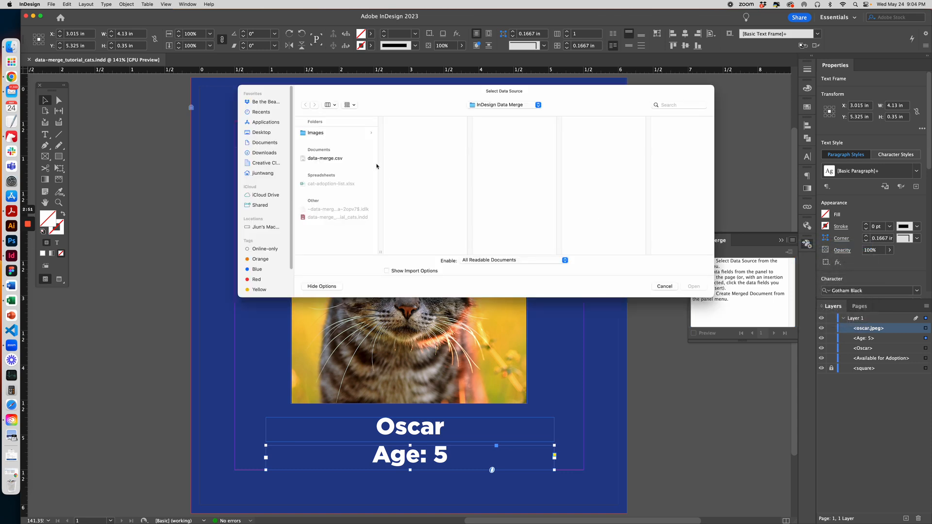
left_click(324, 159)
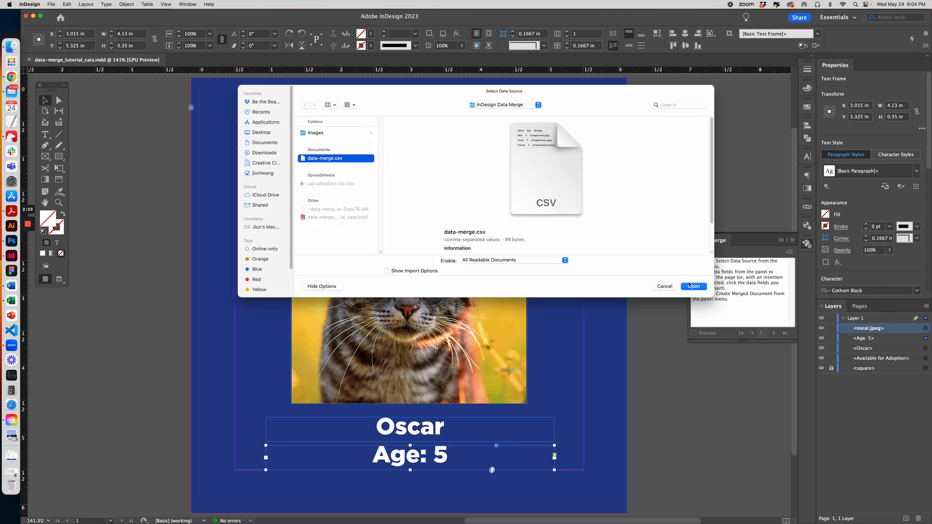
left_click(693, 285)
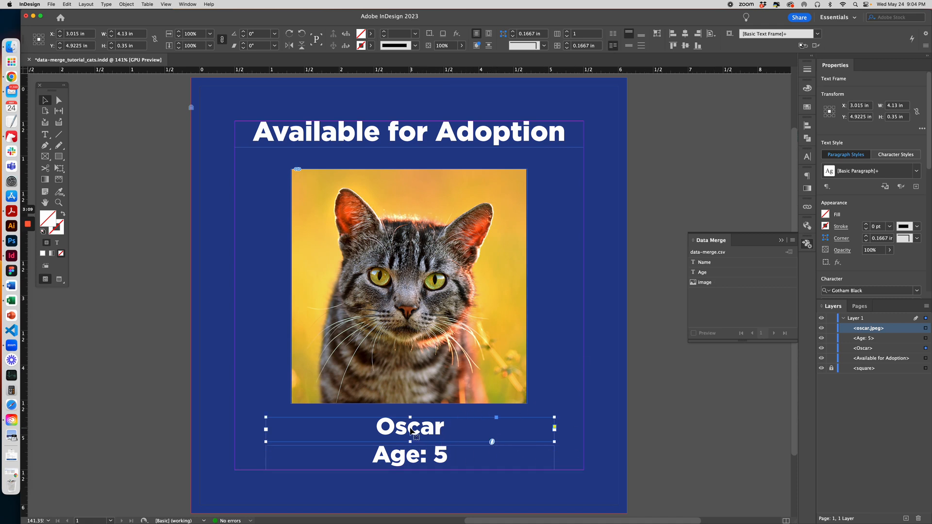
Swap Oscar and 5 on the poster for the <<Name>> and <<Age>> merge fields.
double_click(410, 426)
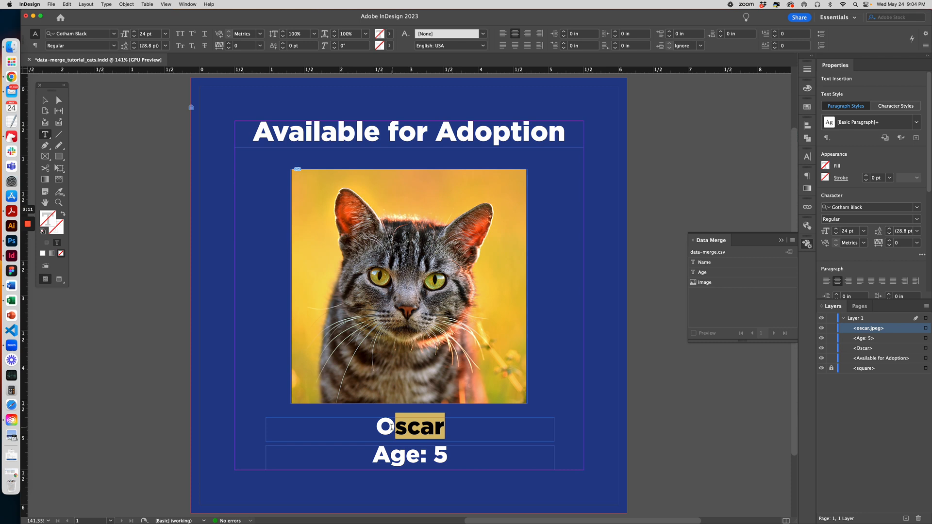
double_click(410, 427)
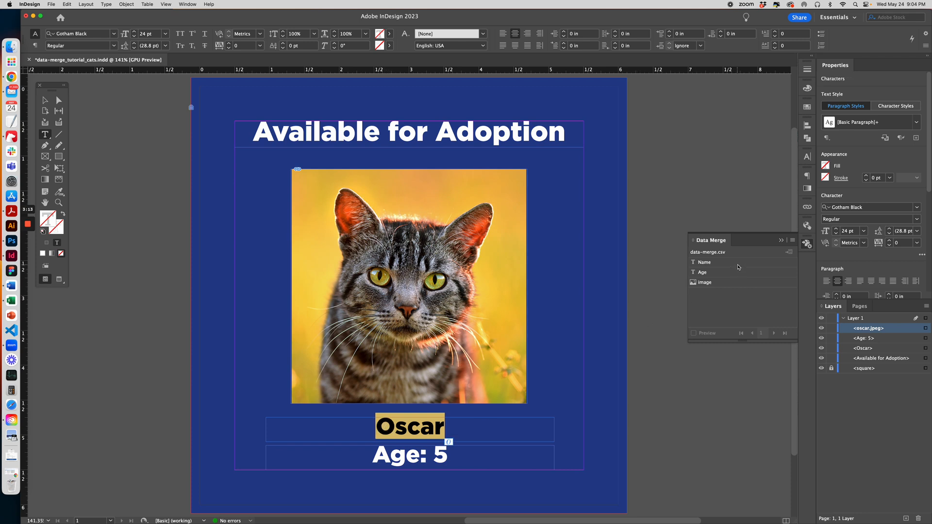
left_click(705, 262)
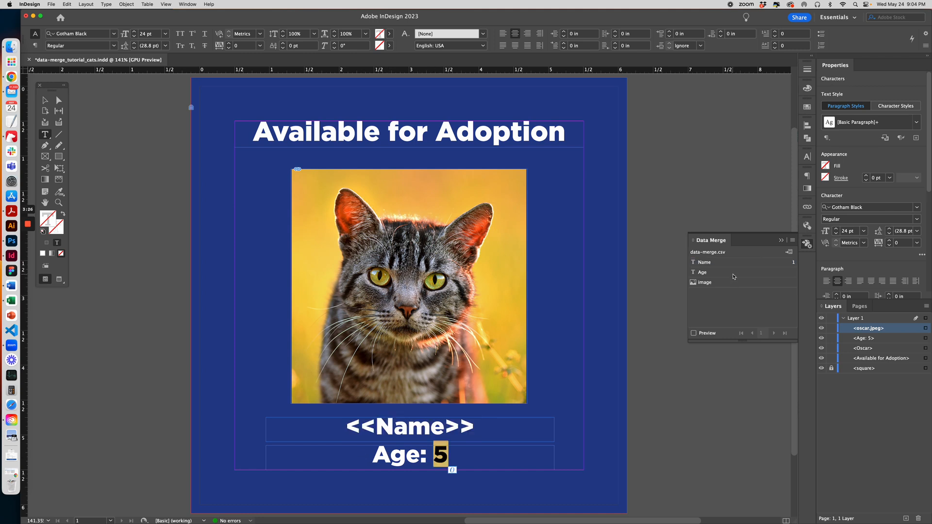
left_click(703, 272)
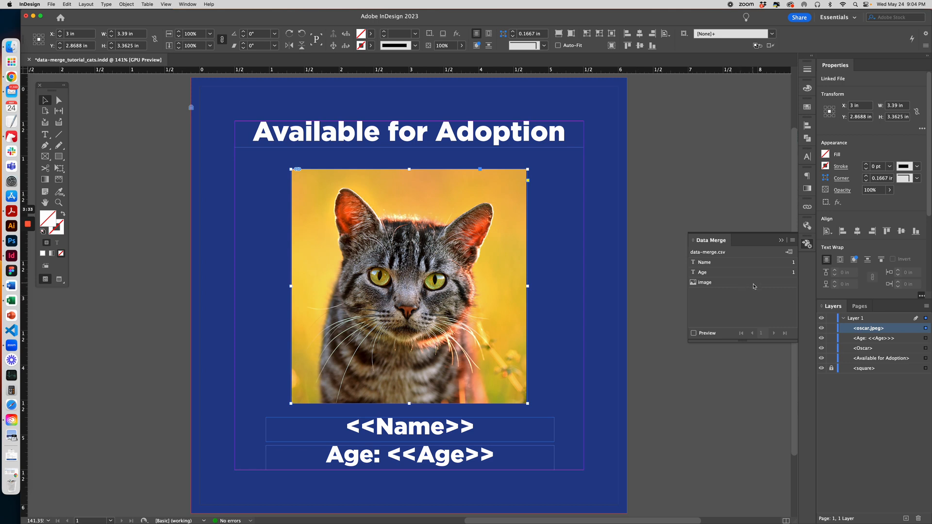
Make the photo the <<image>> field, preview Nala and Oscar records, then return to placeholders.
left_click(704, 281)
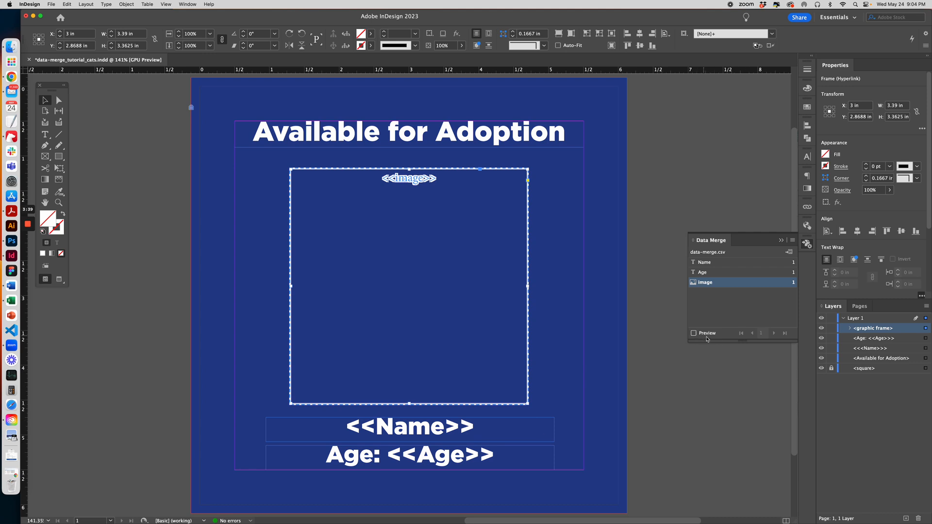
mouse_move(706, 338)
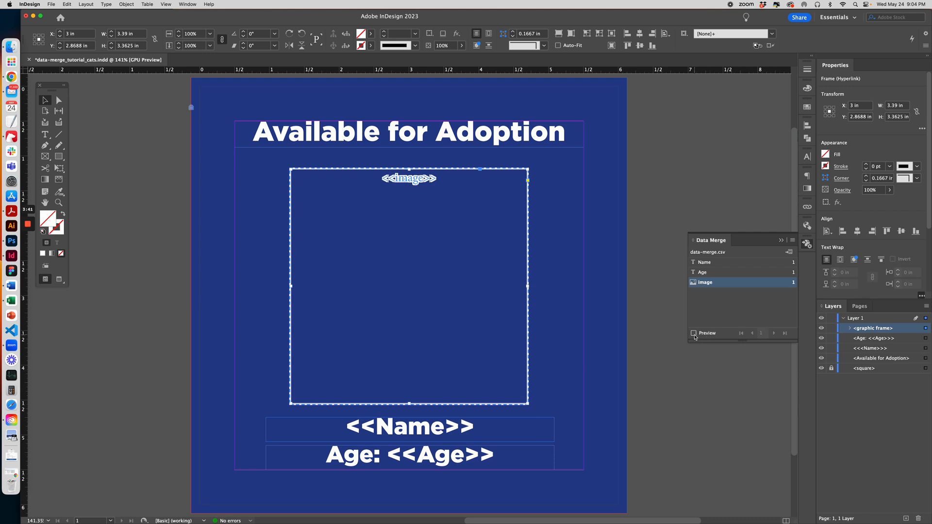
left_click(694, 333)
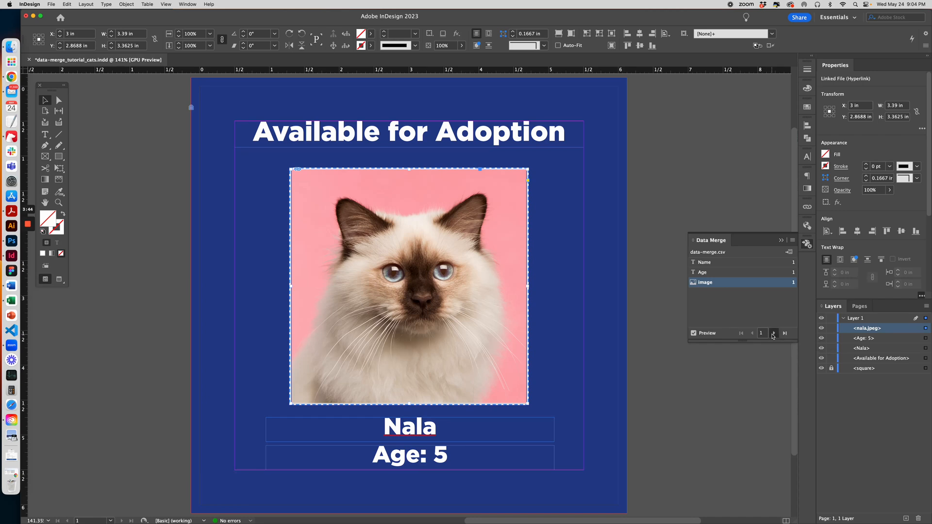
left_click(774, 333)
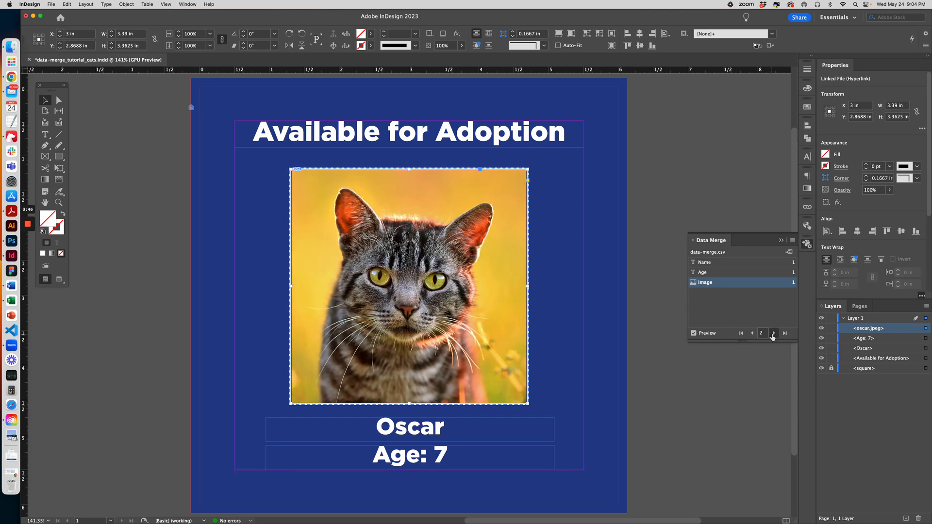
left_click(774, 333)
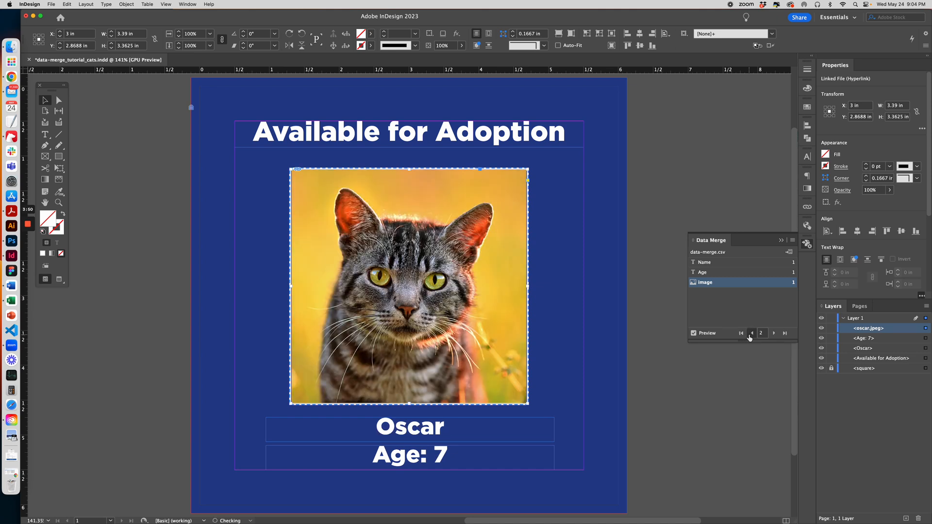
left_click(751, 333)
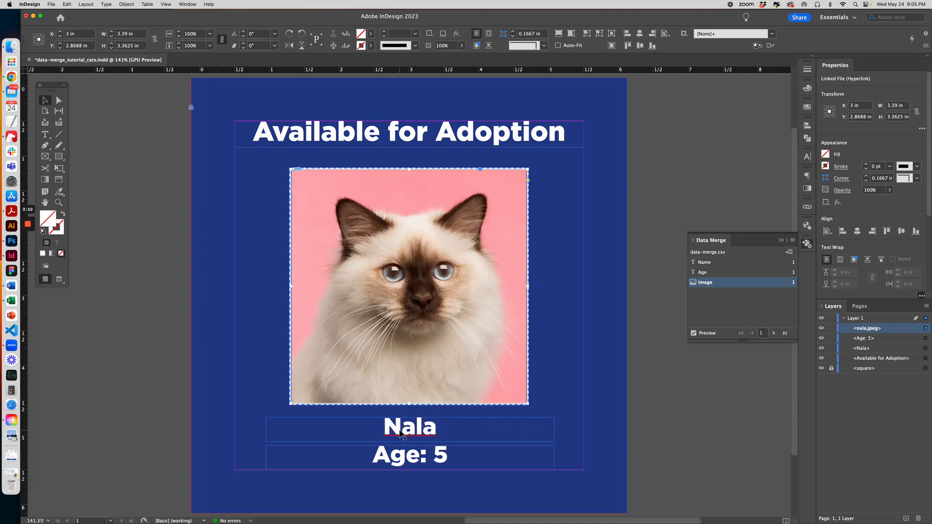
mouse_move(457, 424)
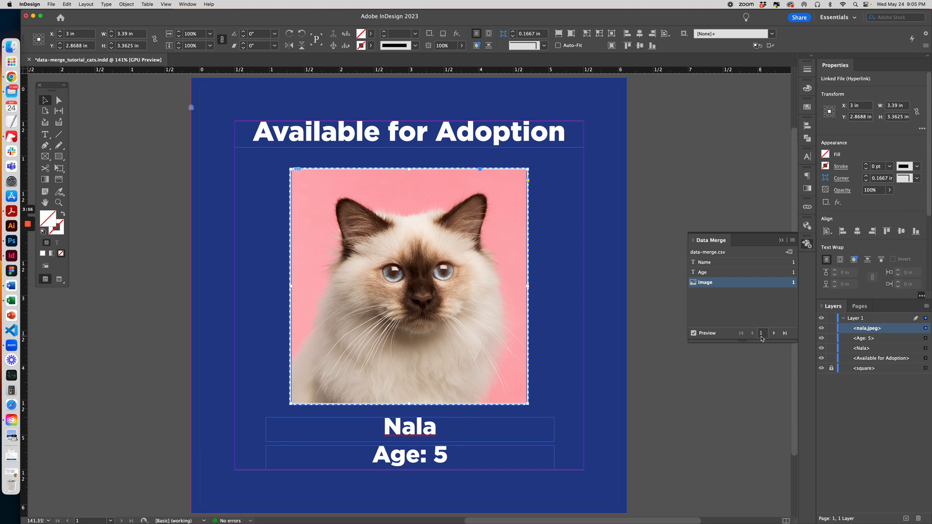
mouse_move(593, 243)
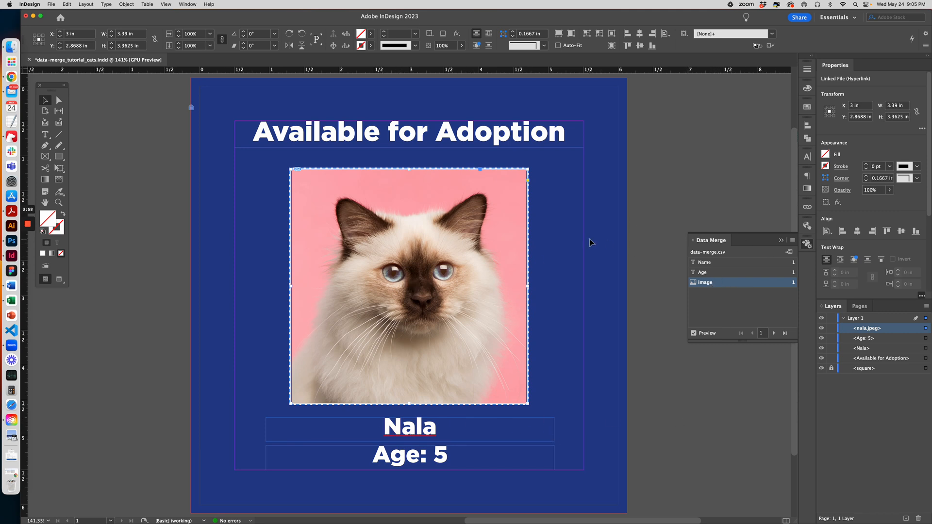
left_click(693, 333)
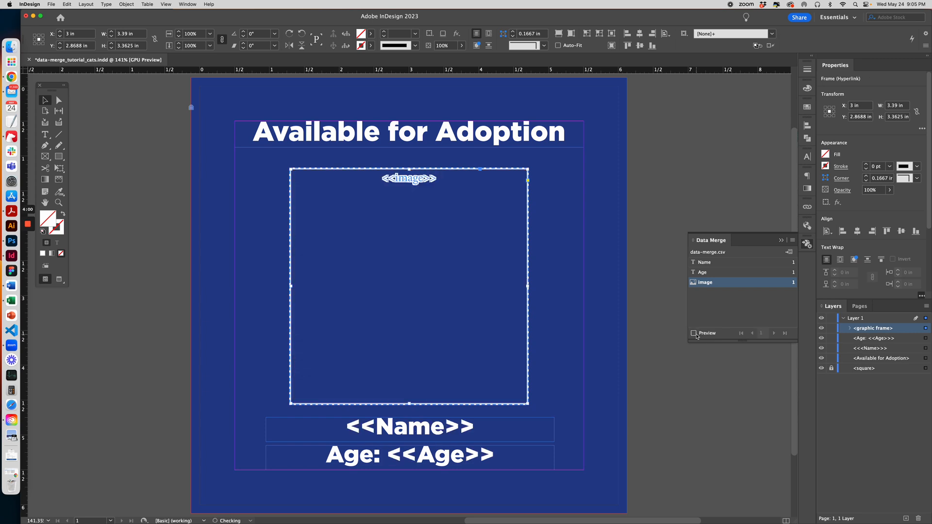
Choose Export To PDF from the Data Merge panel menu.
left_click(793, 240)
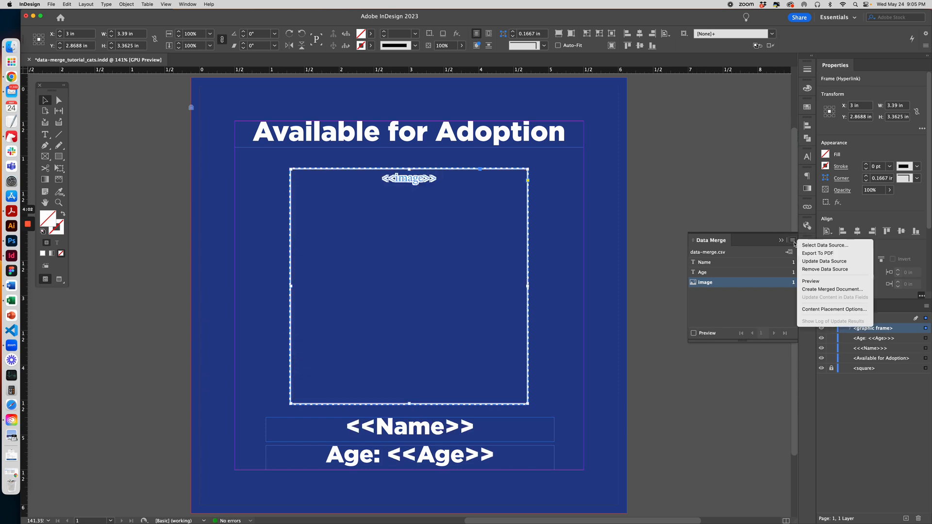
mouse_move(816, 252)
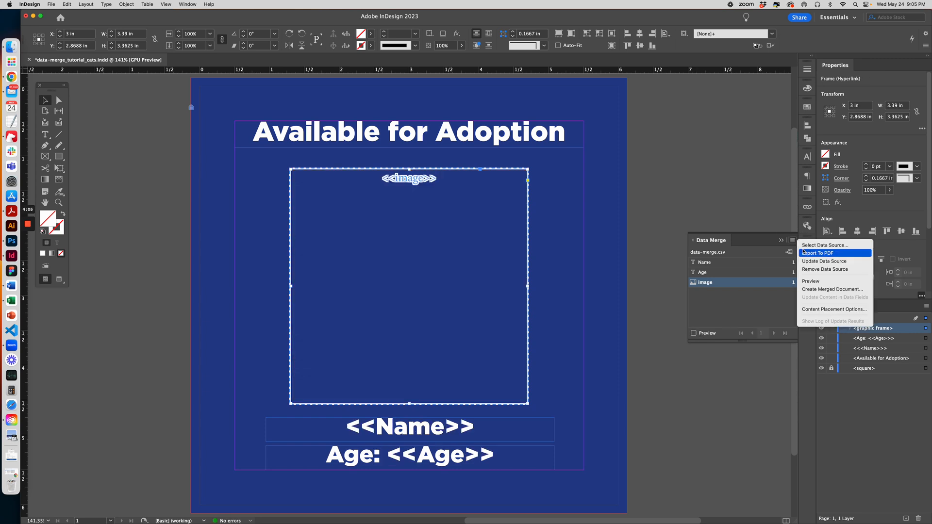
left_click(833, 289)
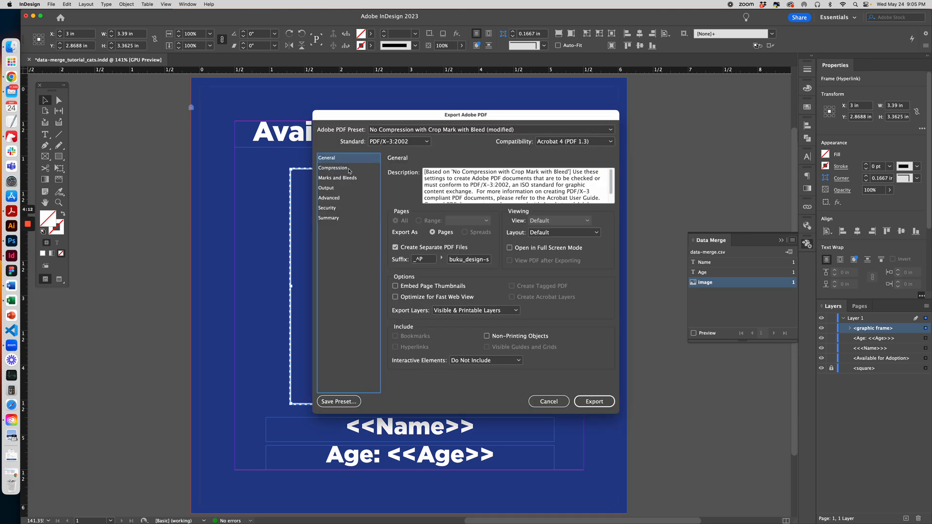
Turn off All Printer's Marks and document bleed in Marks and Bleeds, reviewing Compression and Output.
left_click(333, 168)
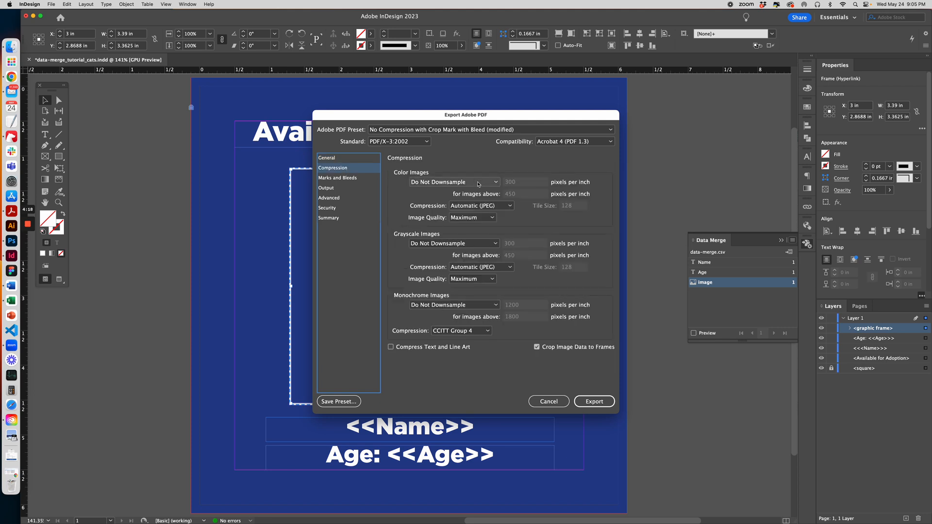
left_click(338, 177)
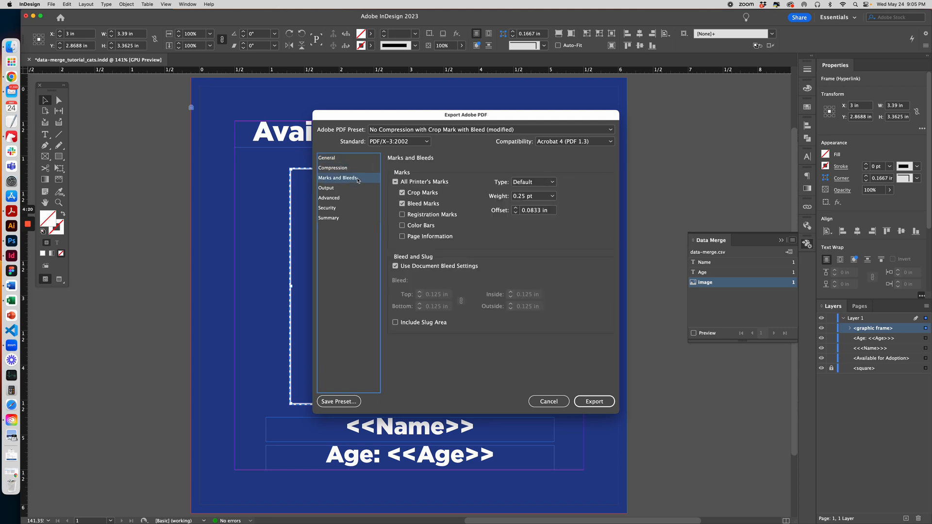
left_click(402, 182)
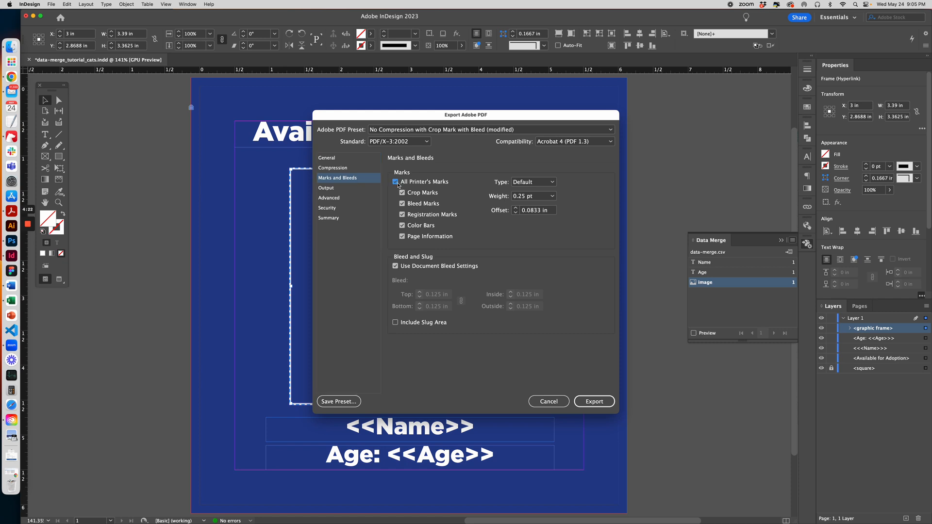
left_click(402, 182)
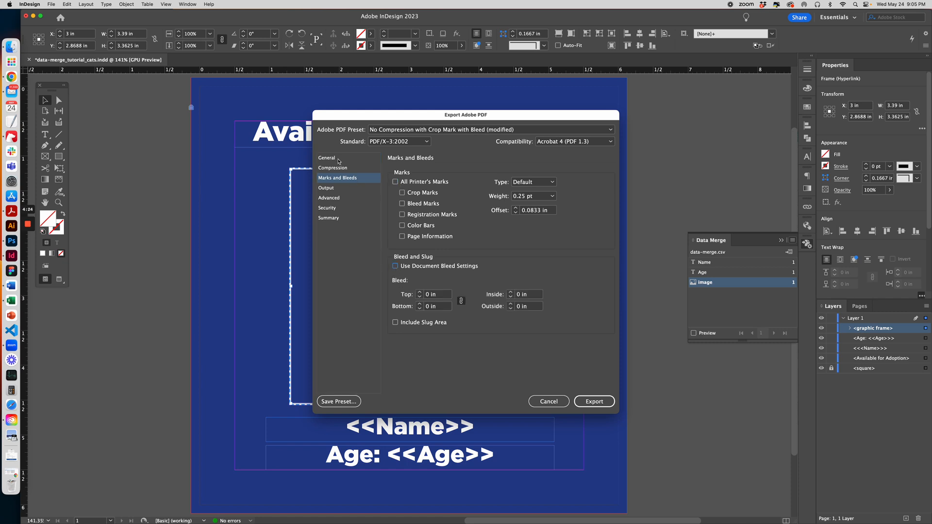
left_click(333, 168)
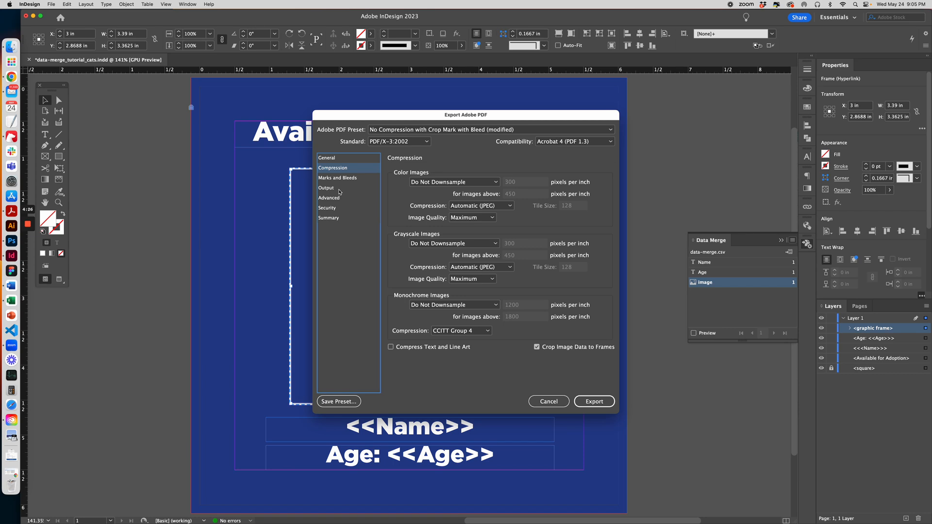
left_click(326, 187)
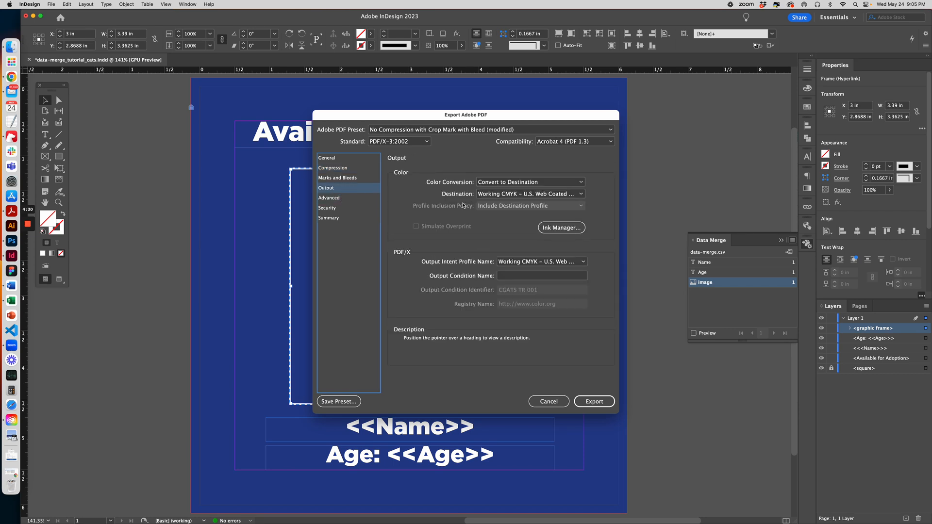
left_click(327, 158)
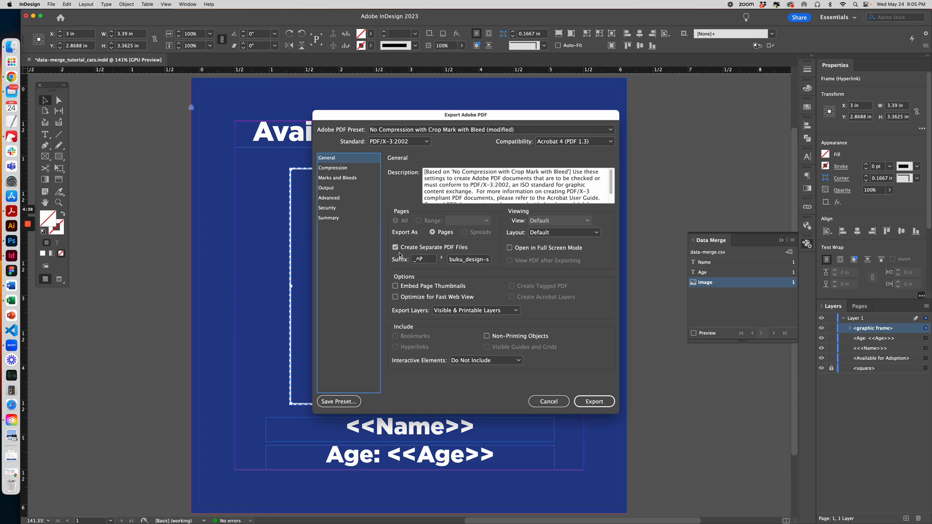
Set the separate-PDF file suffix to a record-number code and proceed to export.
left_click(441, 259)
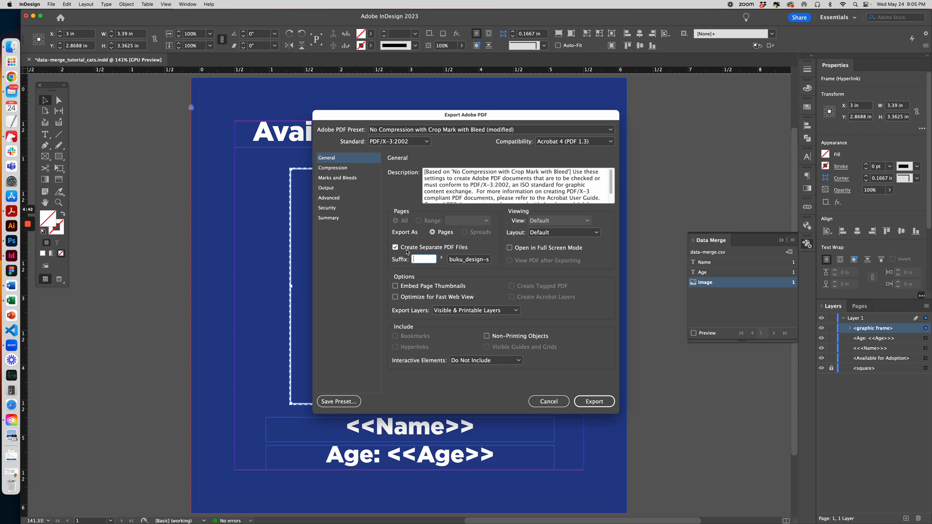
type("_AP")
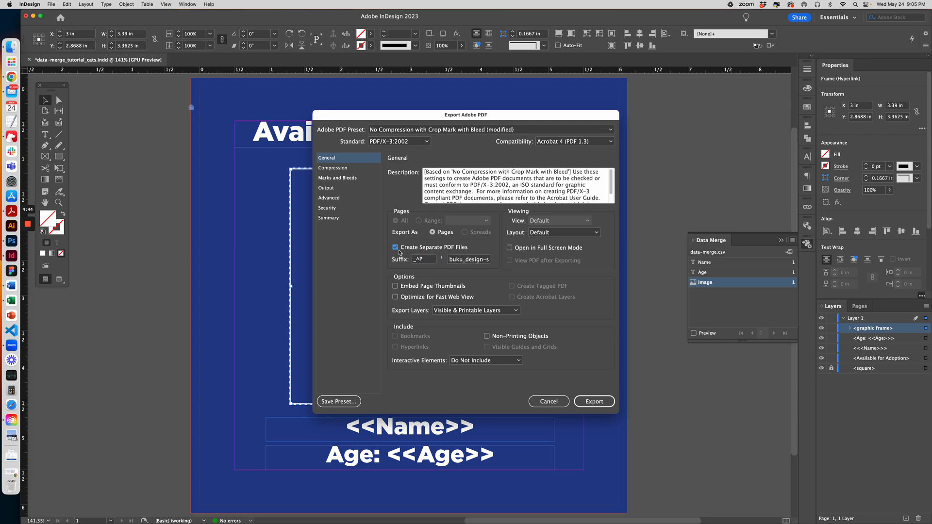
left_click(423, 260)
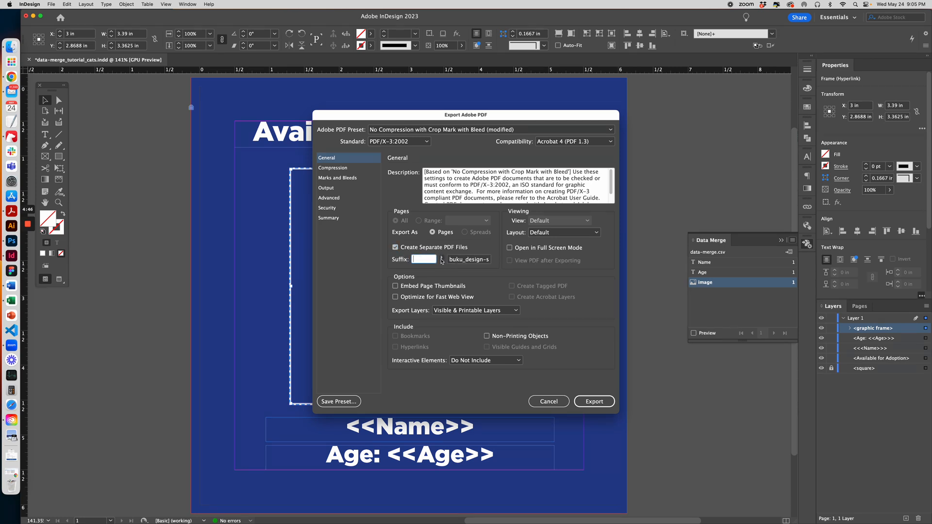
left_click(442, 259)
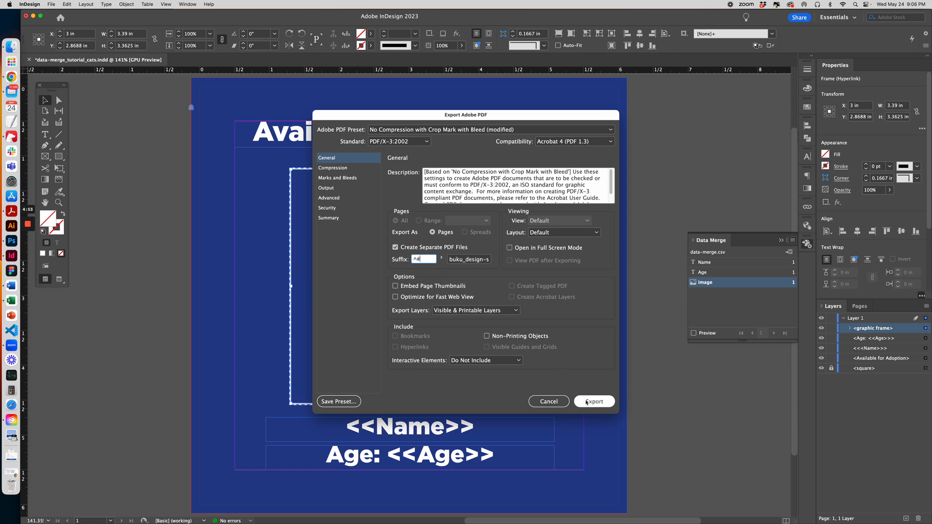
left_click(593, 401)
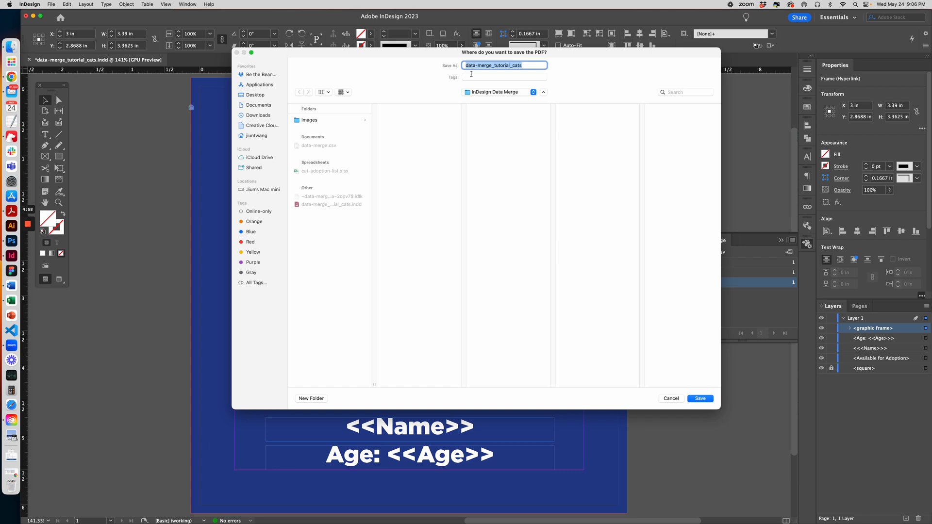
Save the separate PDFs under the name cat_ and acknowledge the no-overset-text merge report.
type("cat_")
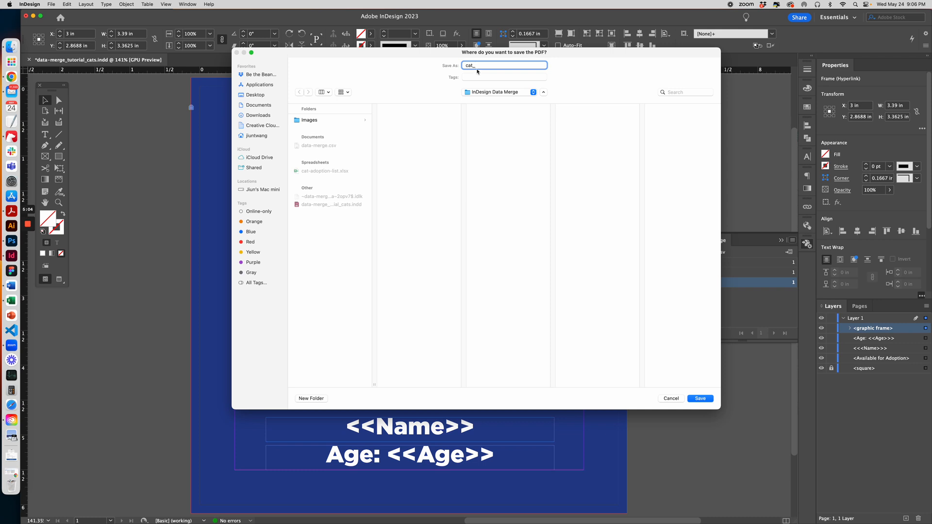
mouse_move(482, 72)
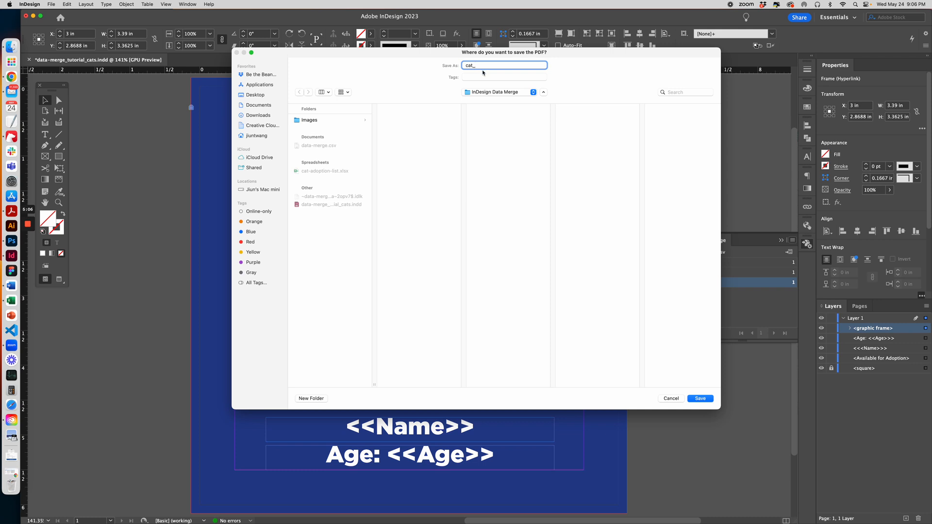
mouse_move(700, 330)
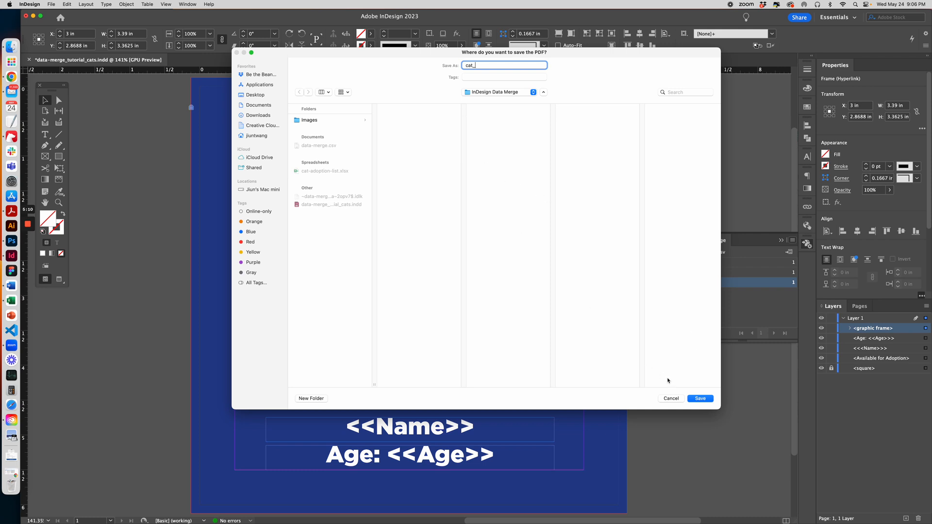
left_click(700, 398)
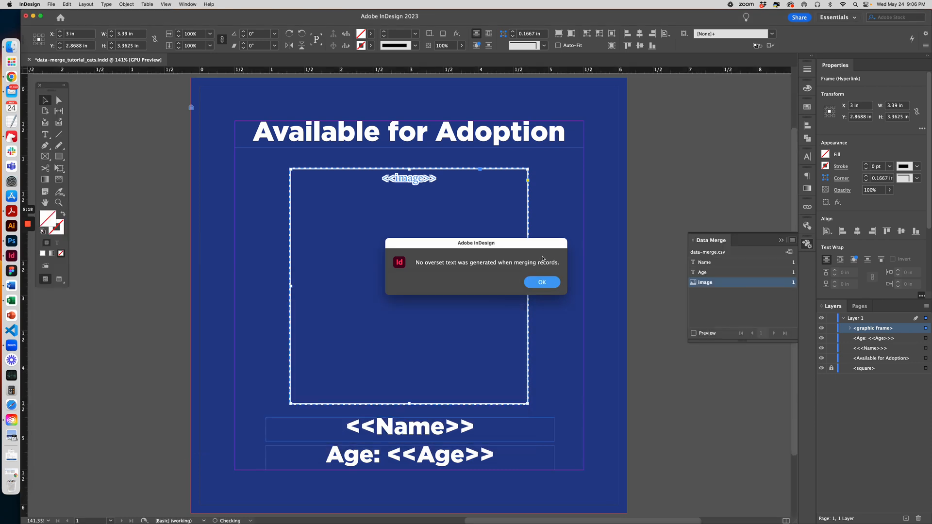
left_click(541, 281)
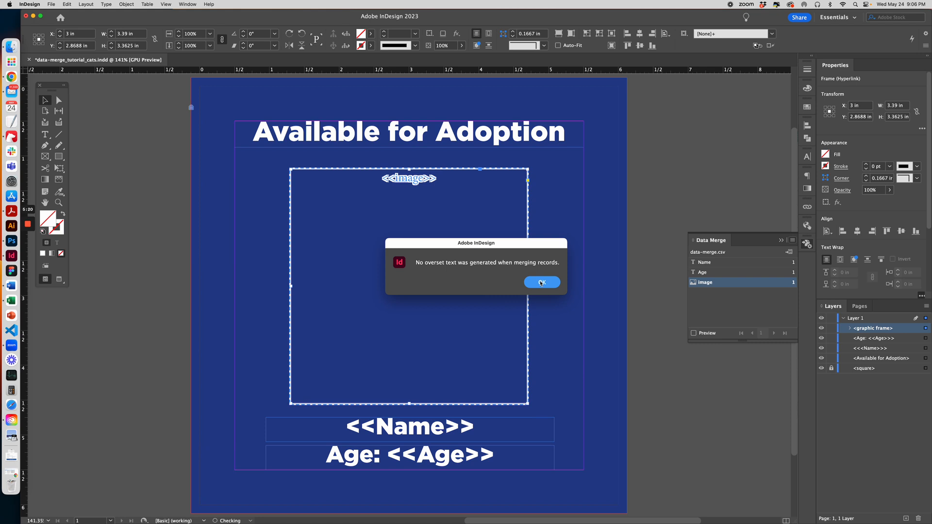
Preview cat_01, cat_02 and cat_03 in the cat_ folder, showing Nala, Oscar and Peanut posters.
left_click(542, 281)
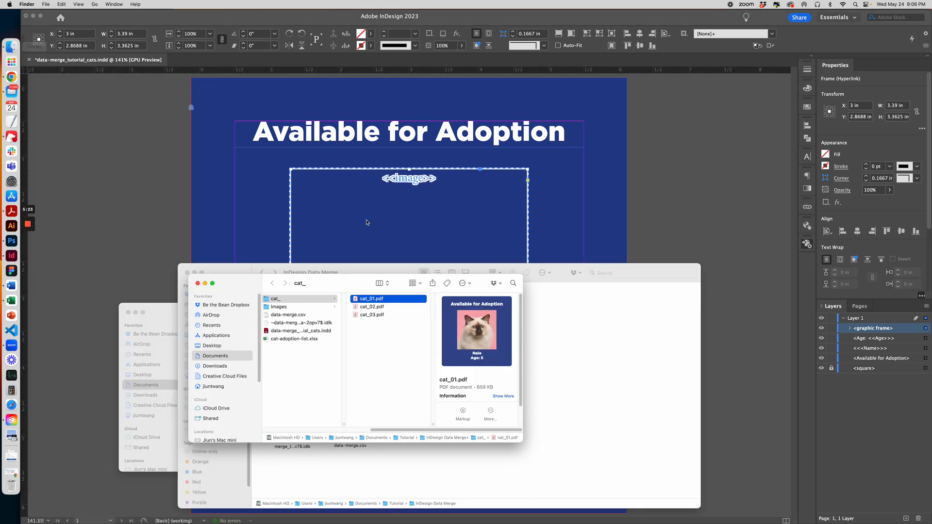
mouse_move(333, 296)
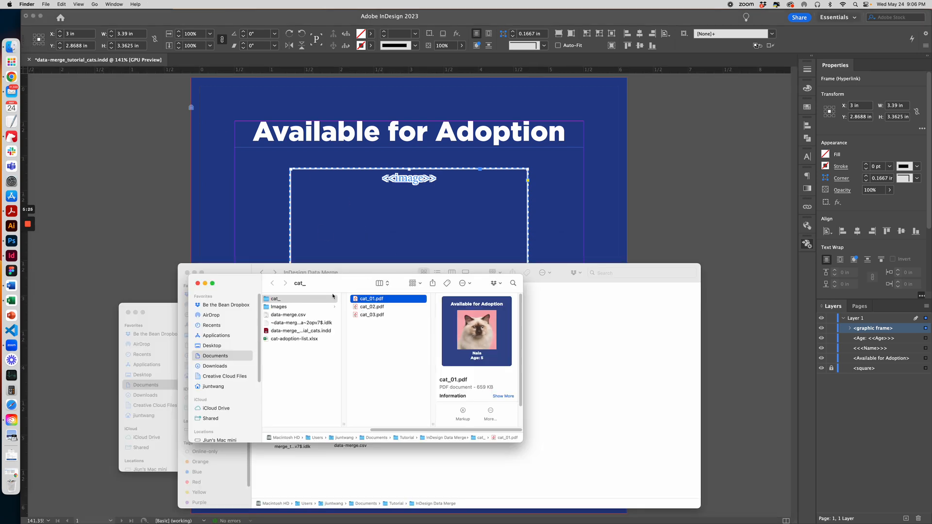
left_click(276, 298)
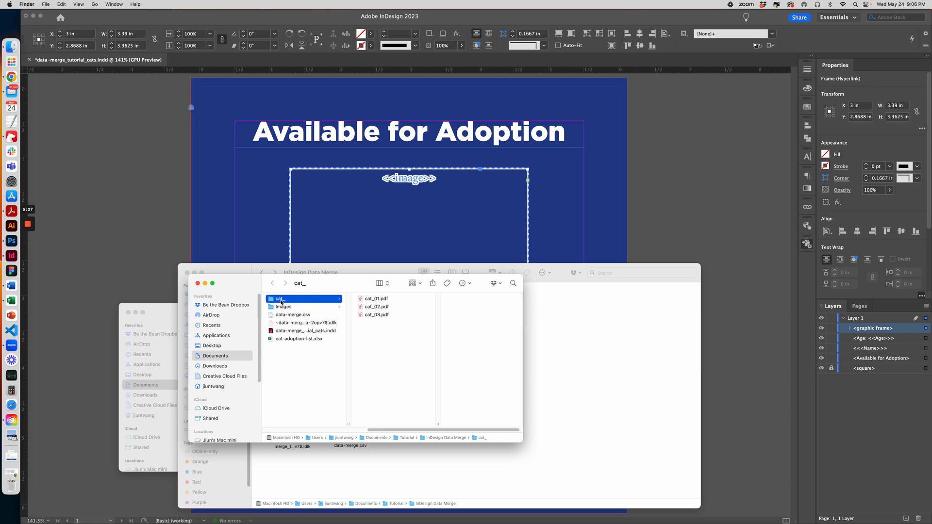
left_click(374, 298)
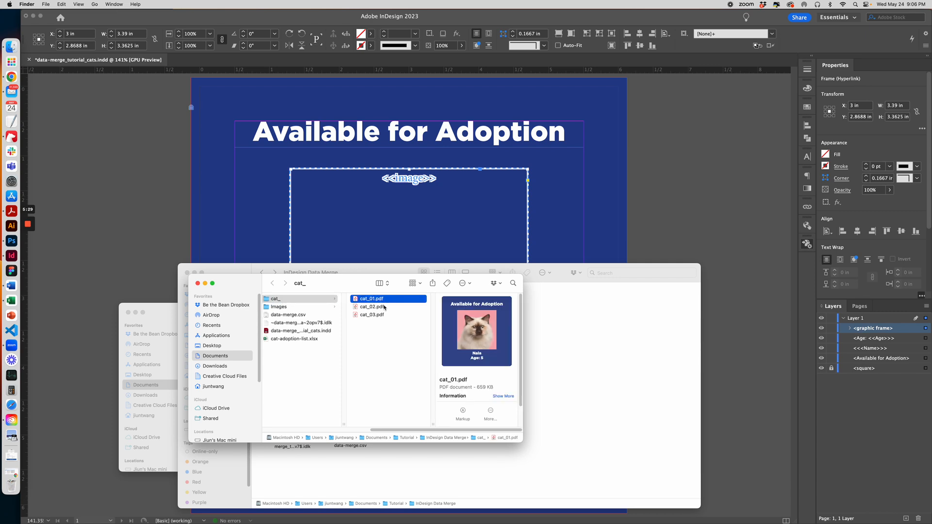
left_click(370, 306)
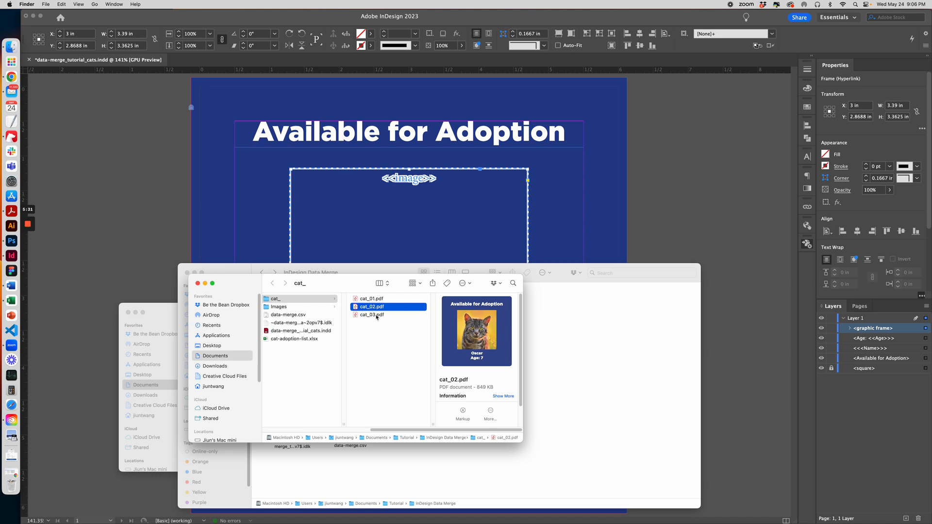
left_click(371, 315)
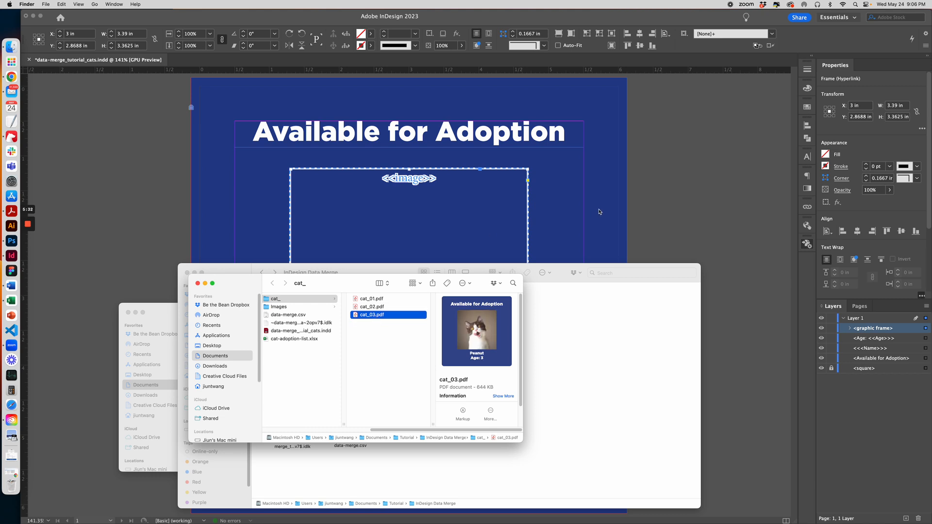
left_click(793, 240)
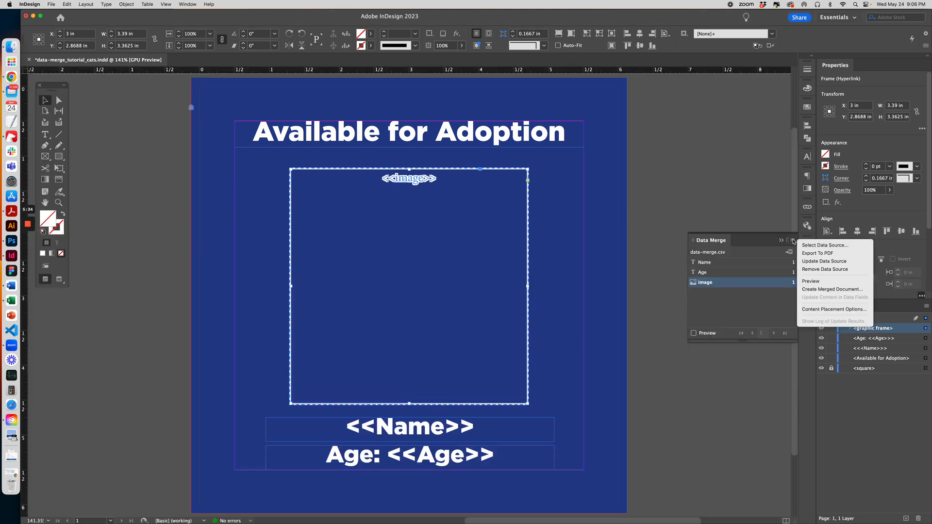
Export again with Create Separate PDF Files unchecked, saving one combined PDF as cat_2.
left_click(832, 289)
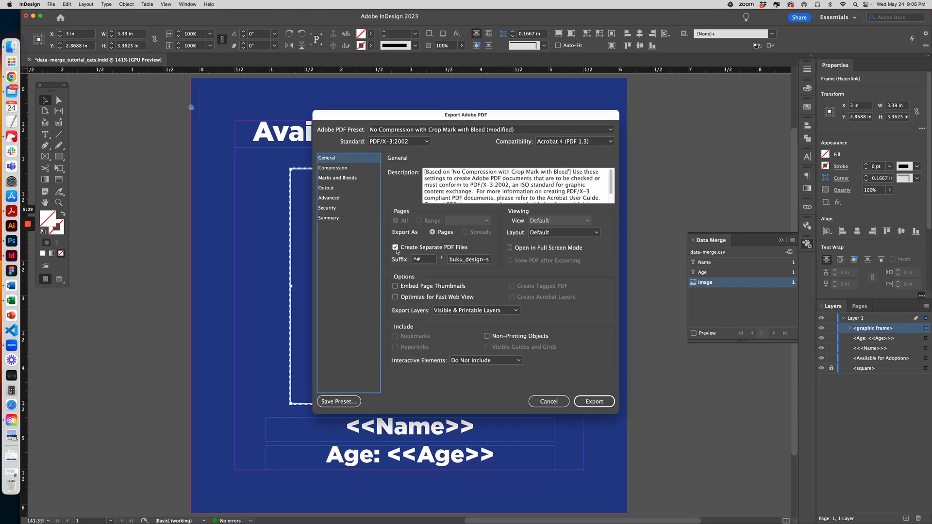
left_click(395, 248)
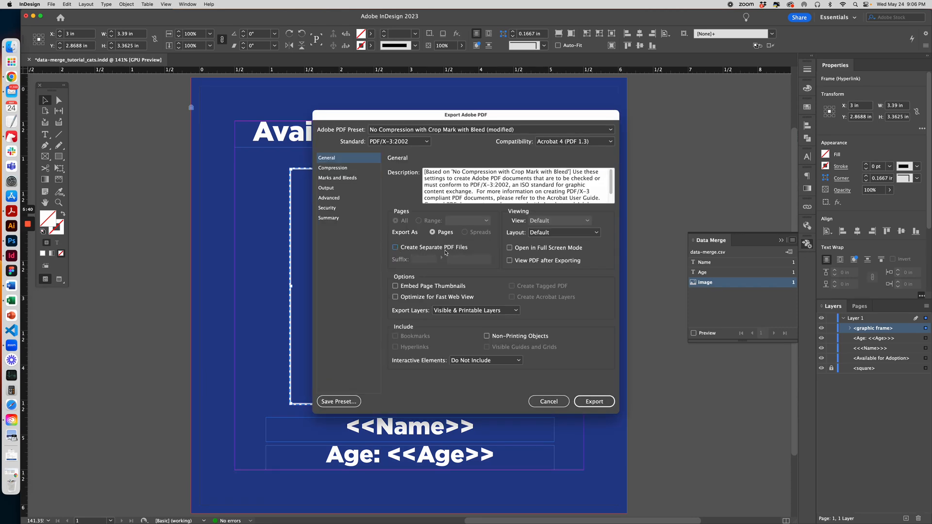
left_click(593, 401)
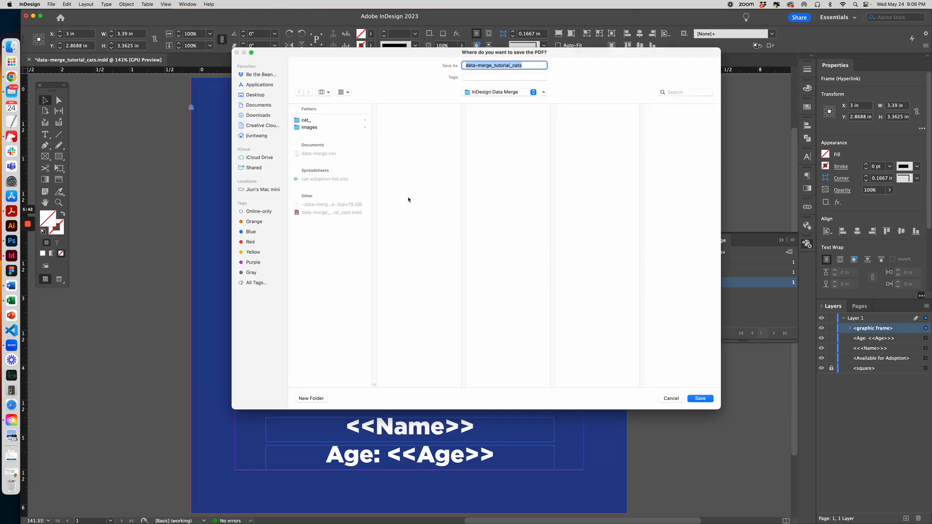
type("ca")
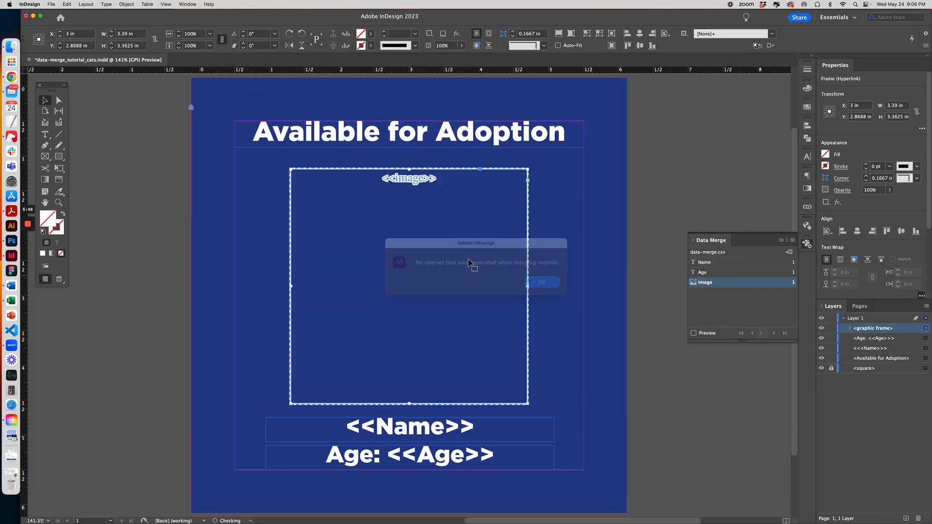
left_click(540, 281)
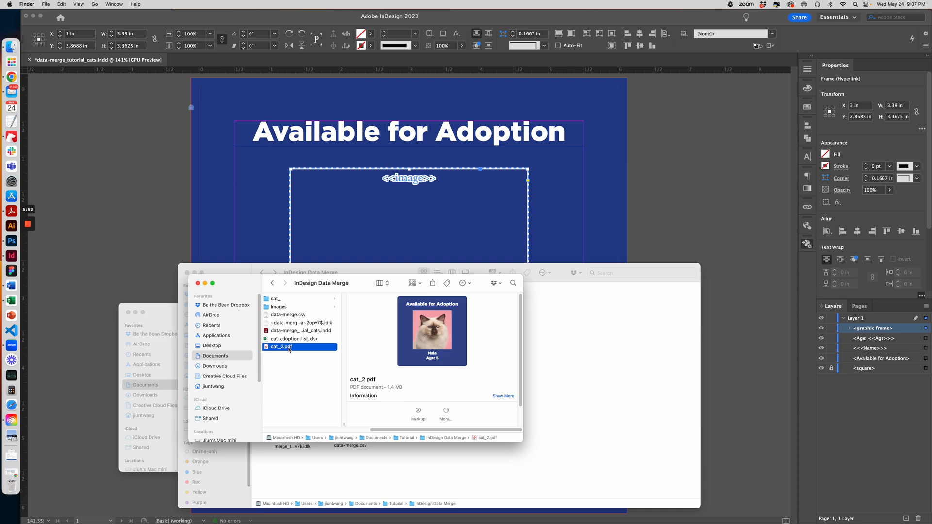
Open cat_2.pdf in Acrobat and advance to Oscar's poster on page two.
double_click(281, 347)
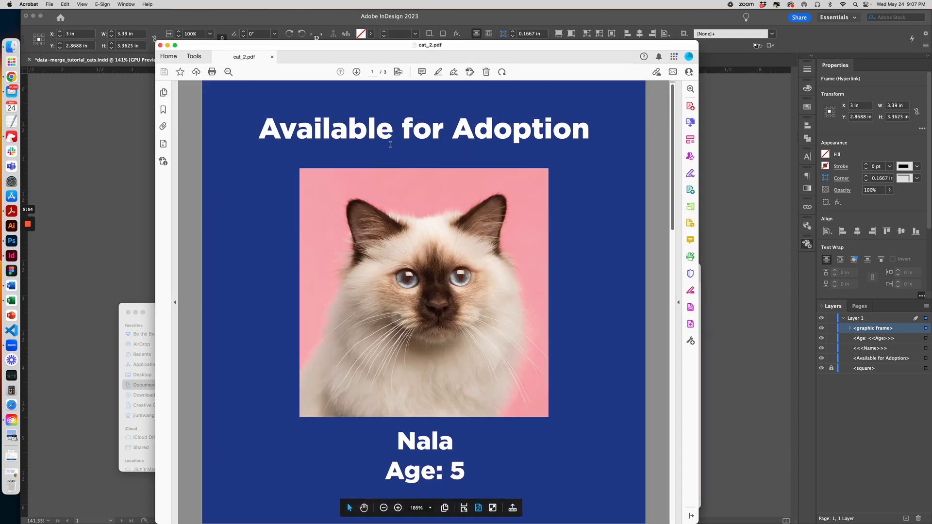
left_click(357, 72)
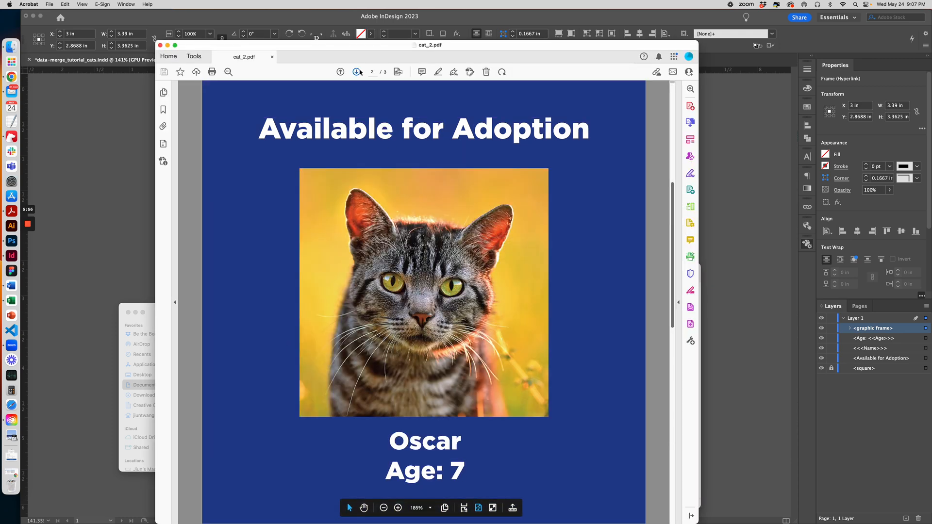